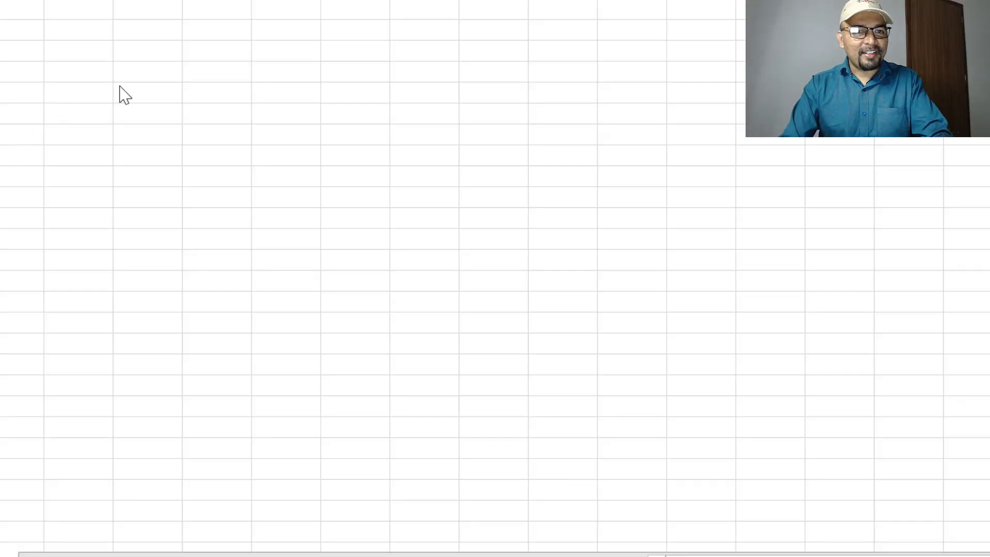
Enter the first row 'Limit for NDMA = 0.04pmm' near the top of the sheet
left_click(147, 91)
type("hit")
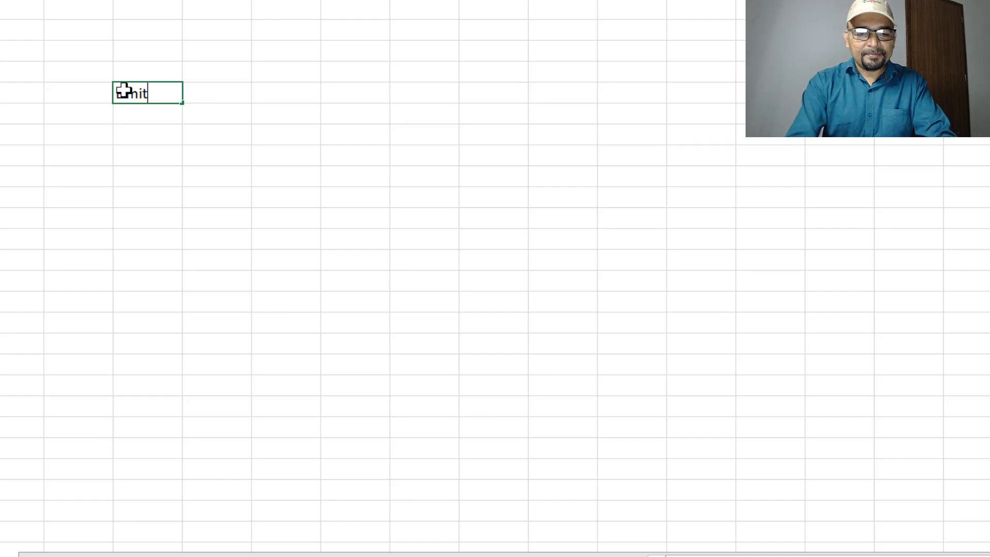
type("for N")
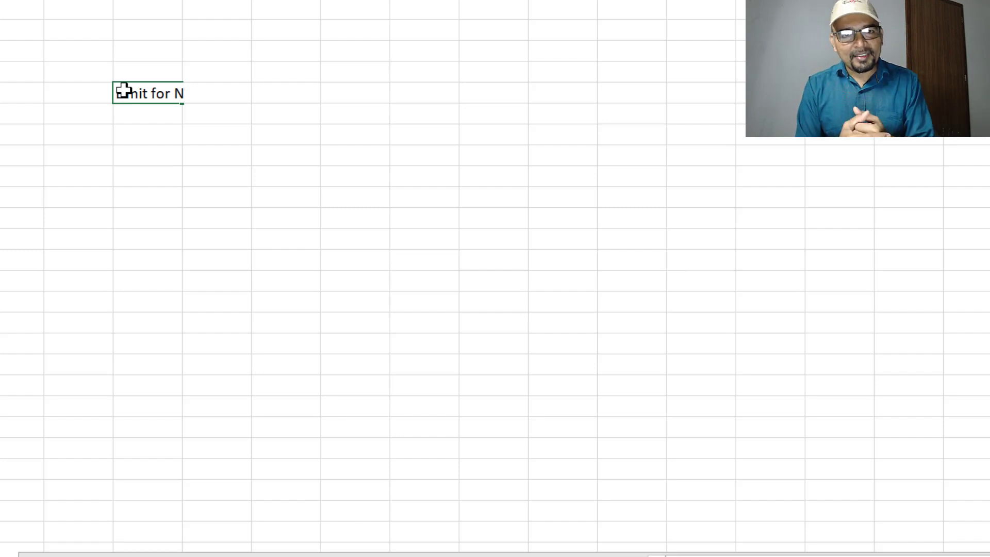
type("D")
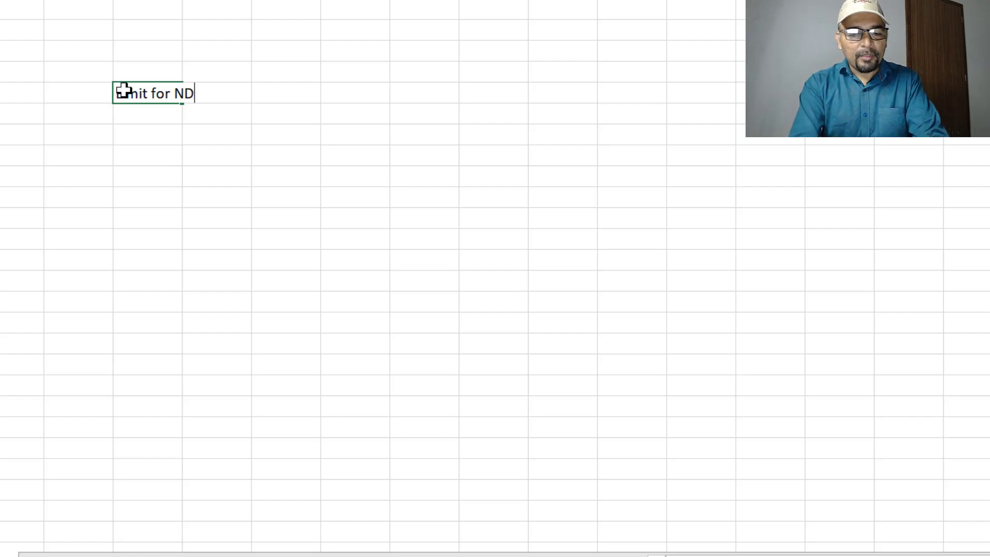
type("MA")
left_click(286, 93)
type("0.")
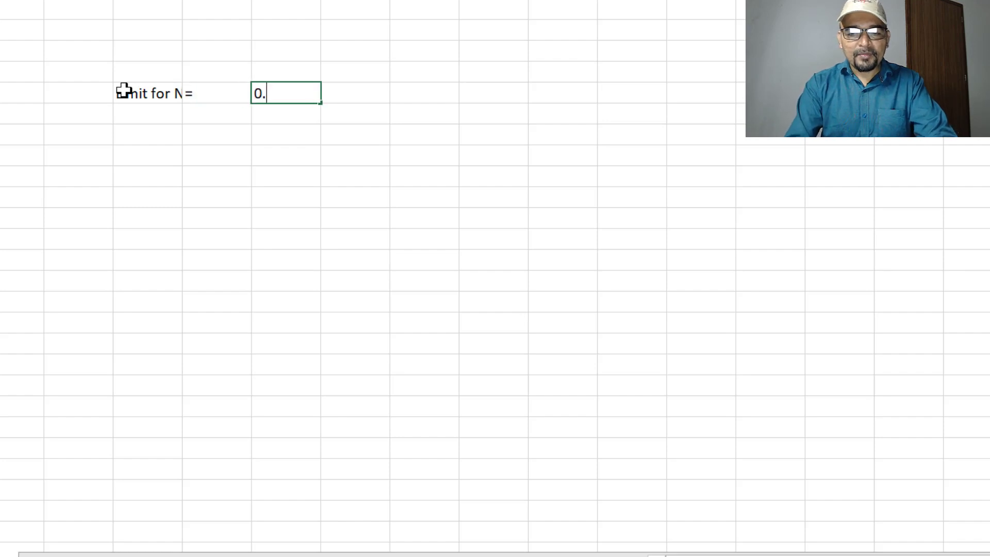
type("04pmm")
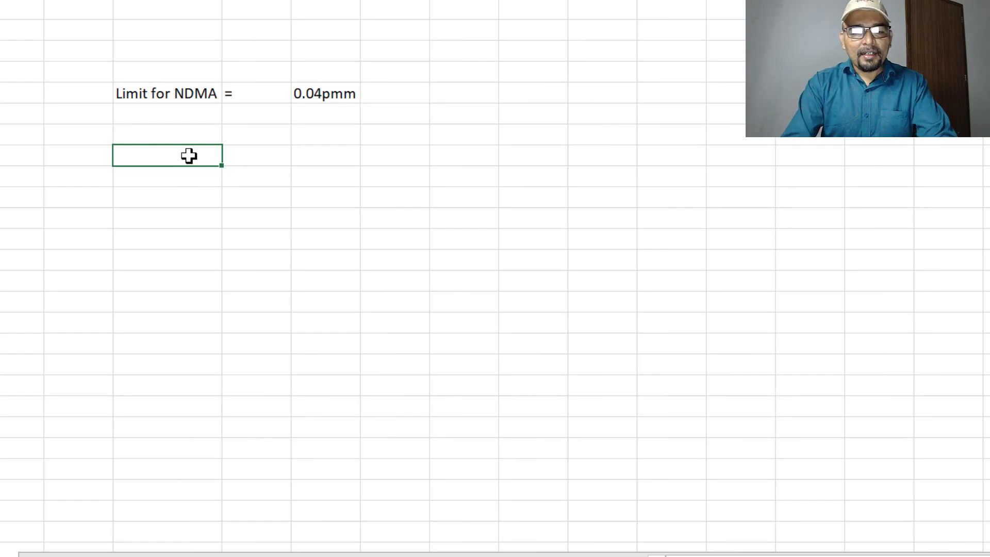
Enter the row '0.04 mg NDMA = 10^6 mg of Metformin HCl'
type("0.04")
left_click(257, 155)
type("mg")
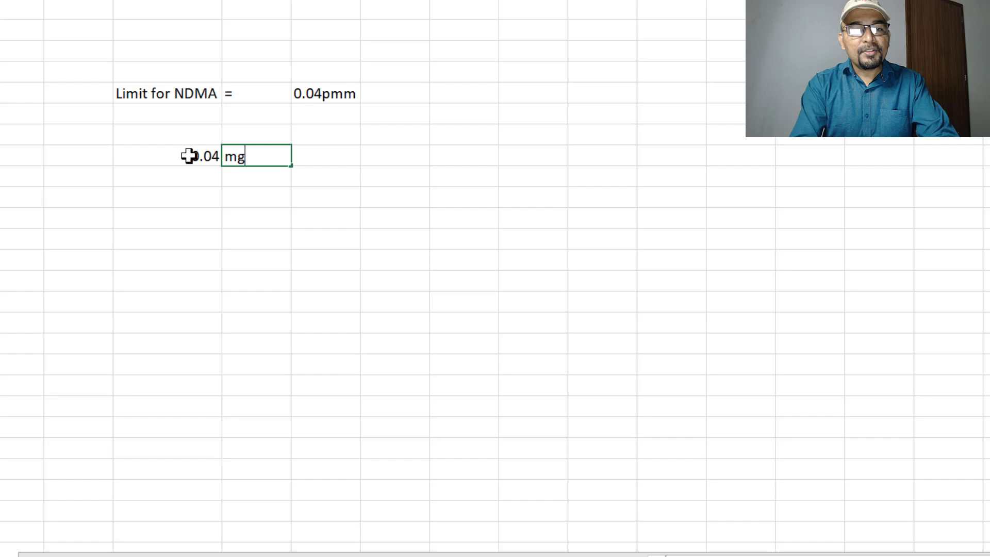
type("NDMA")
left_click(395, 155)
type("=")
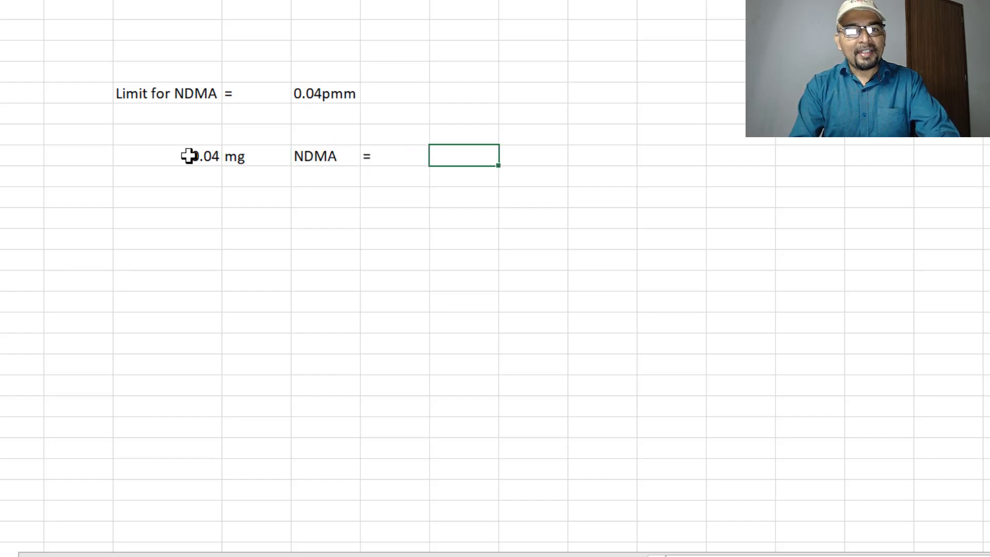
type("10^6 mg of Metf")
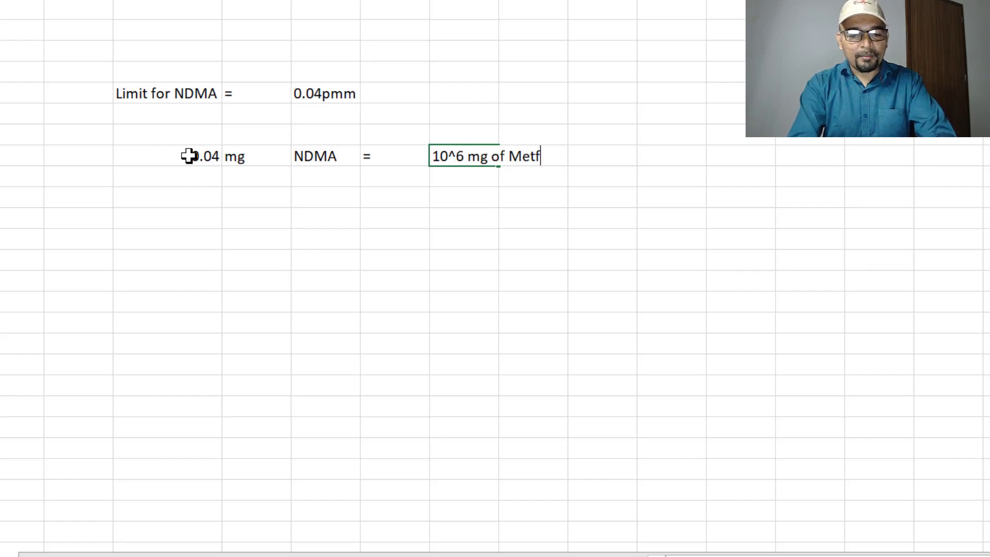
type("ormin HC")
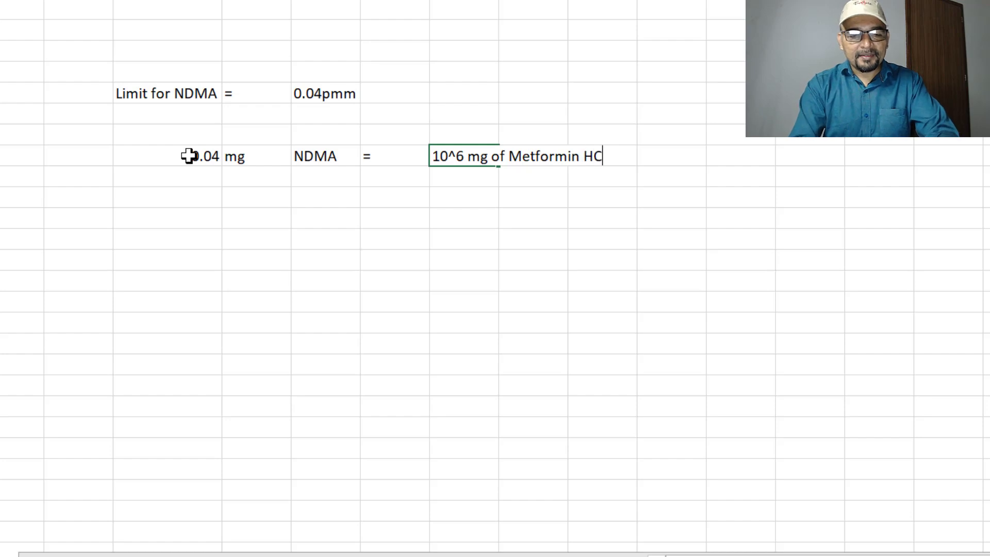
key("enter")
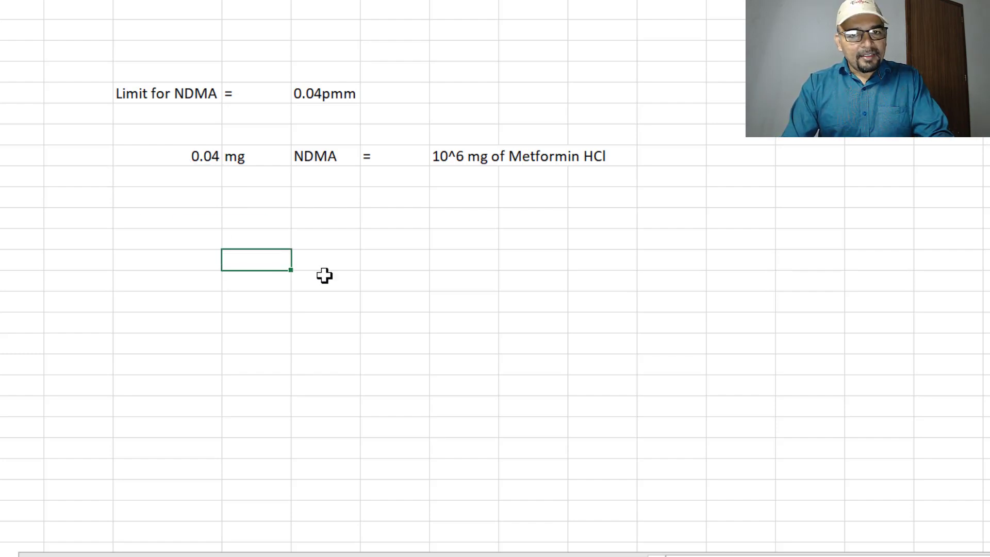
Enter '= 200 mg of Metformin' on the third row, leaving its left side blank
left_click(464, 197)
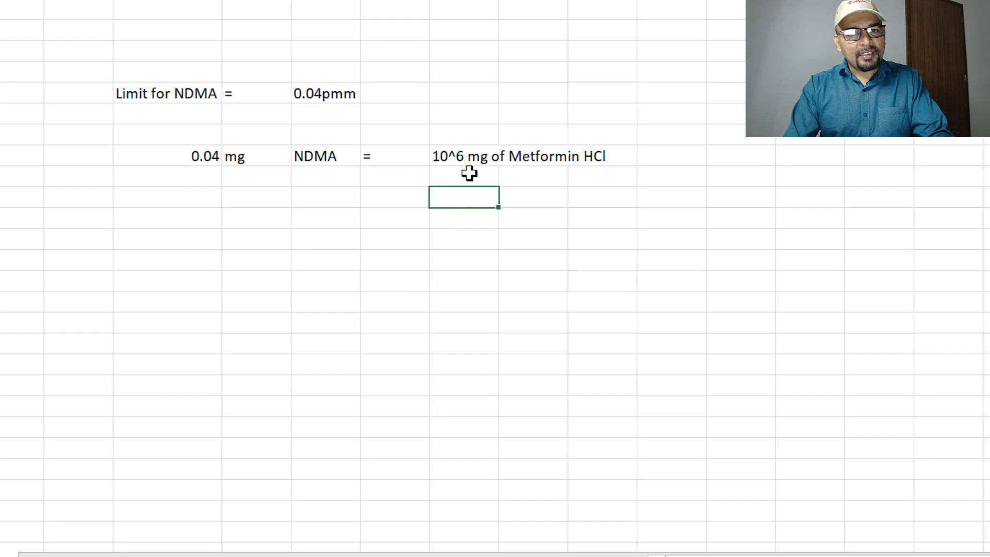
mouse_move(474, 158)
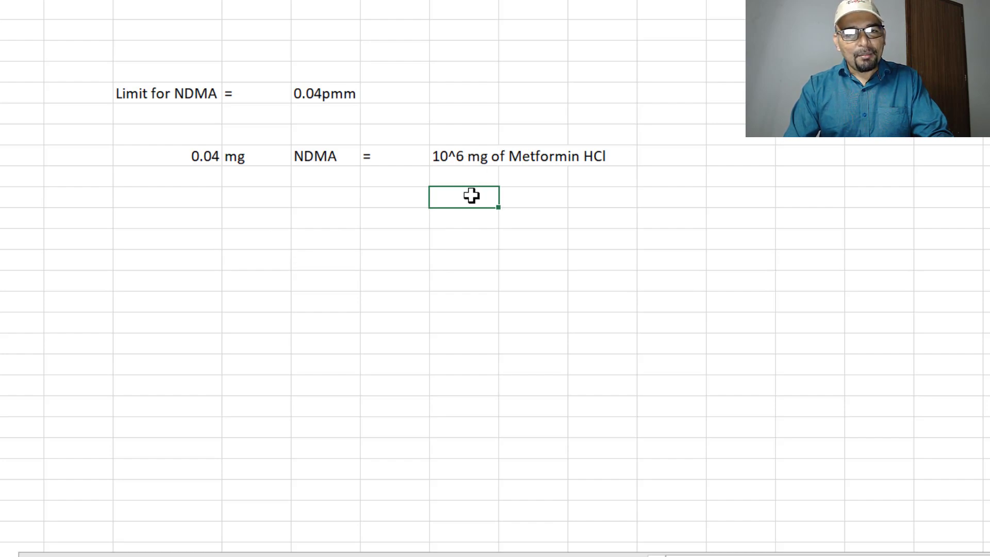
type("200")
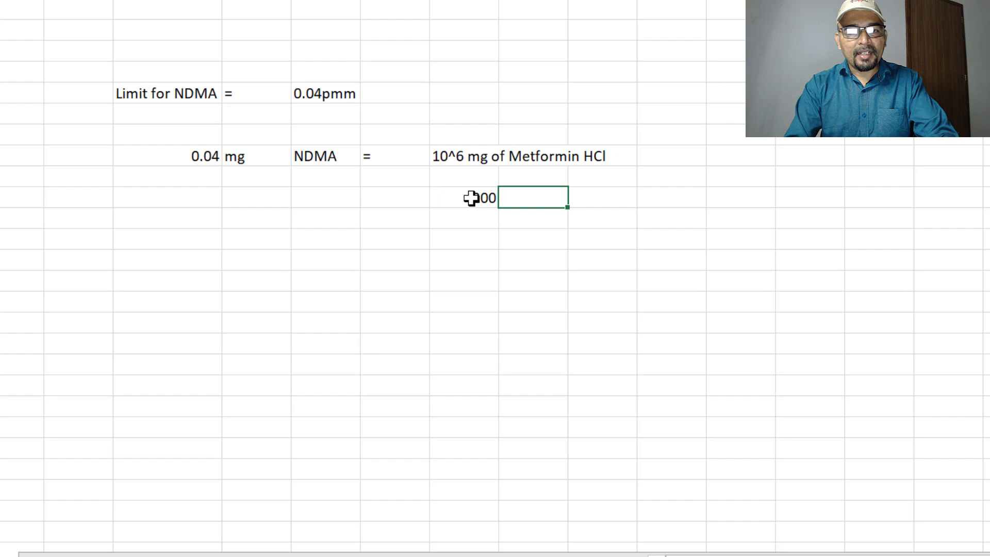
type("mg")
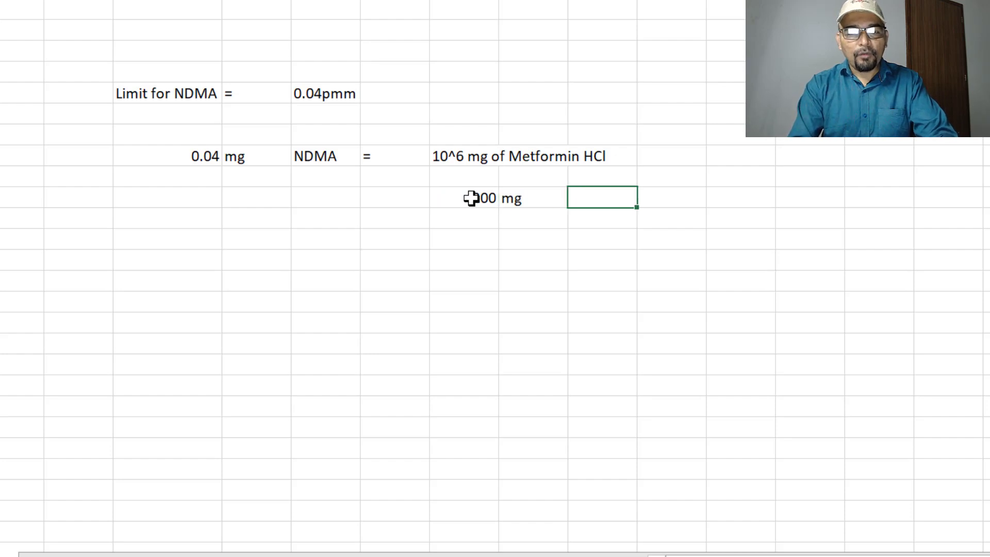
type("of")
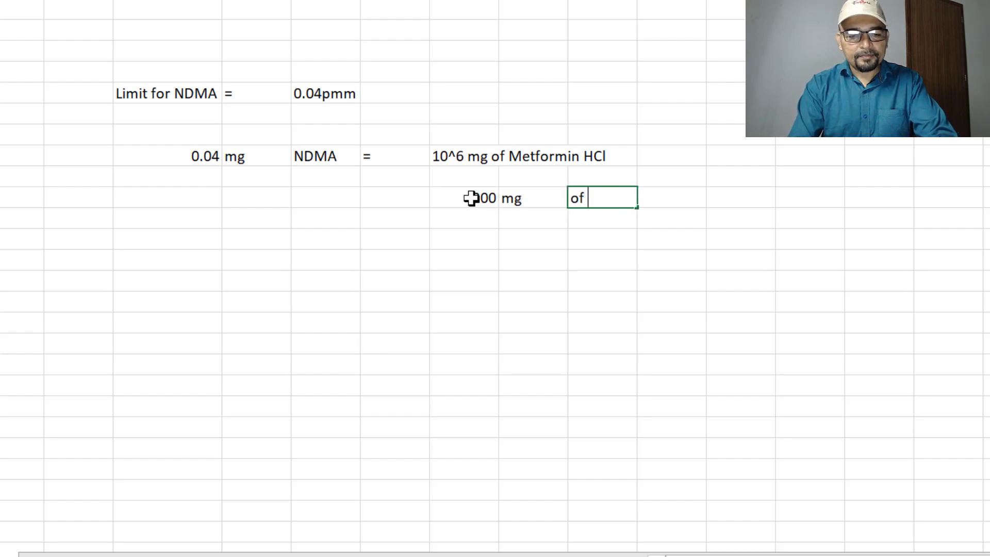
type("Metformin")
left_click(395, 197)
type("=")
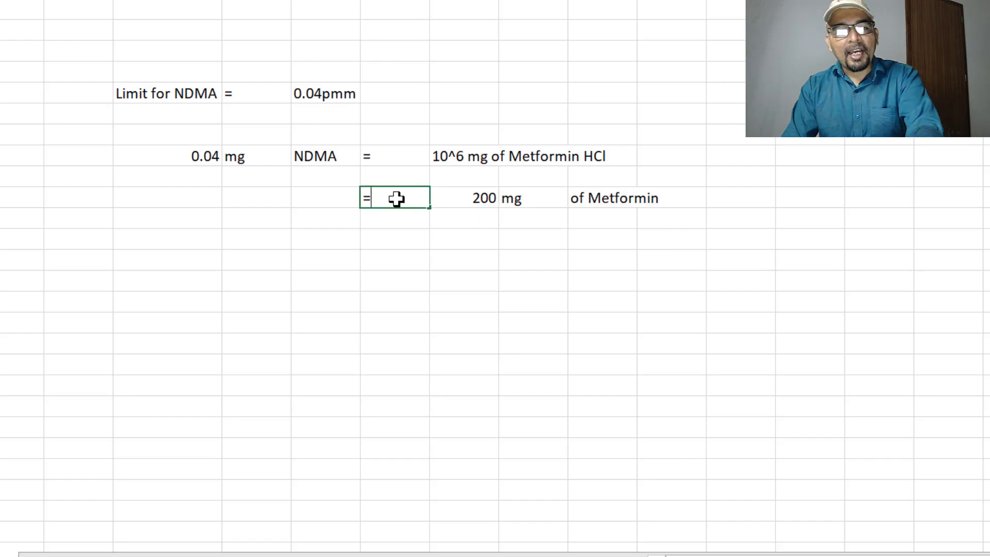
left_click(167, 198)
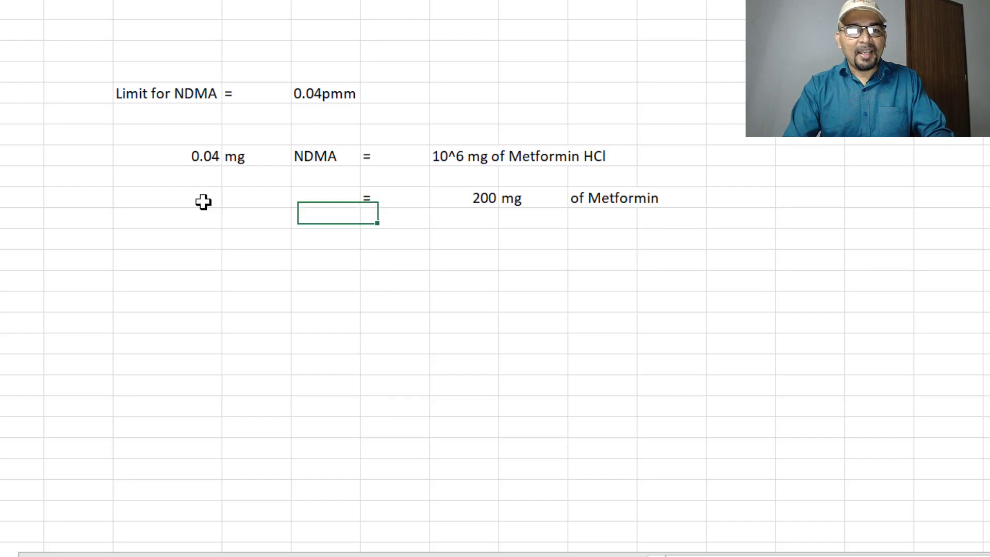
Compute =0.04*200/1000000 under 0.04, giving 0.000008, labelled mg NDMA
left_click(167, 198)
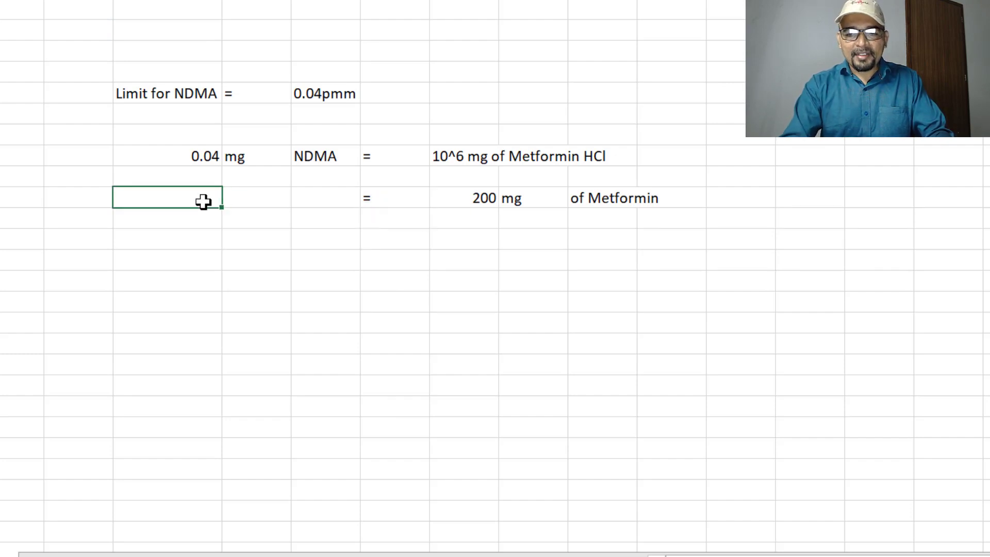
type("=")
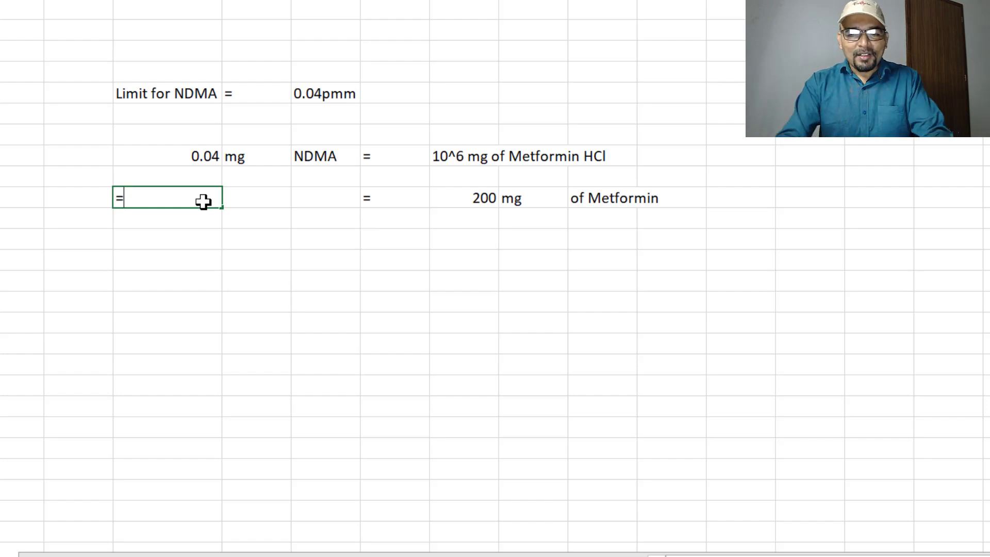
type("0.04")
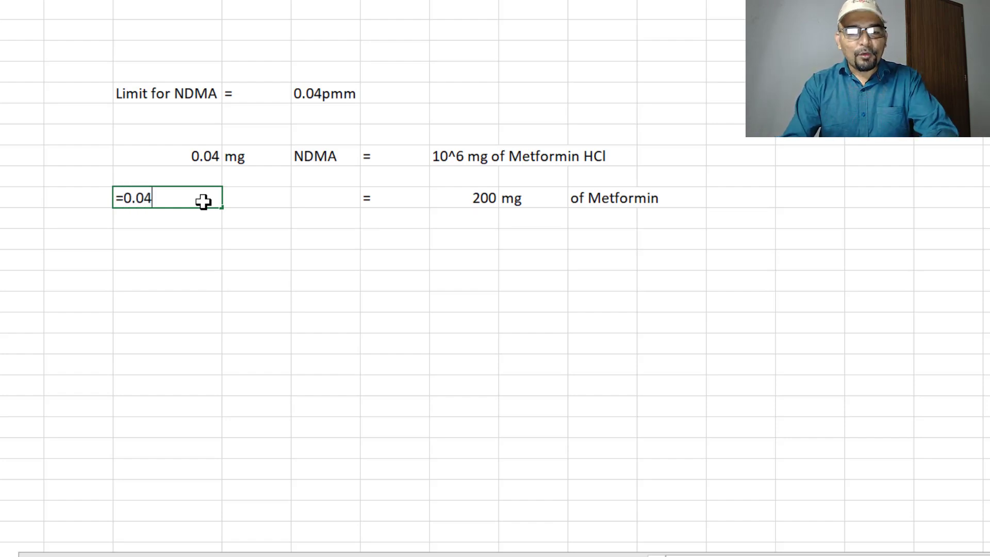
type("*")
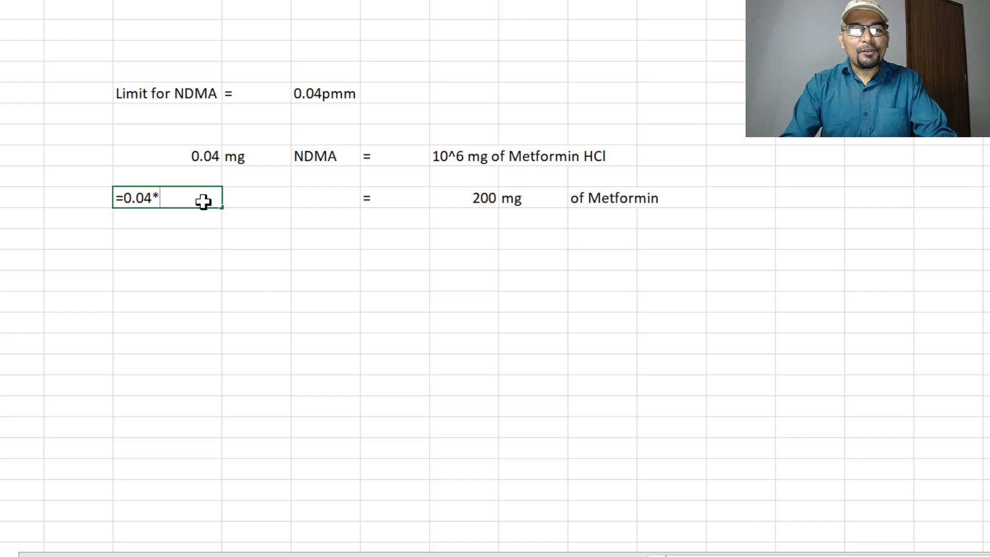
type("200")
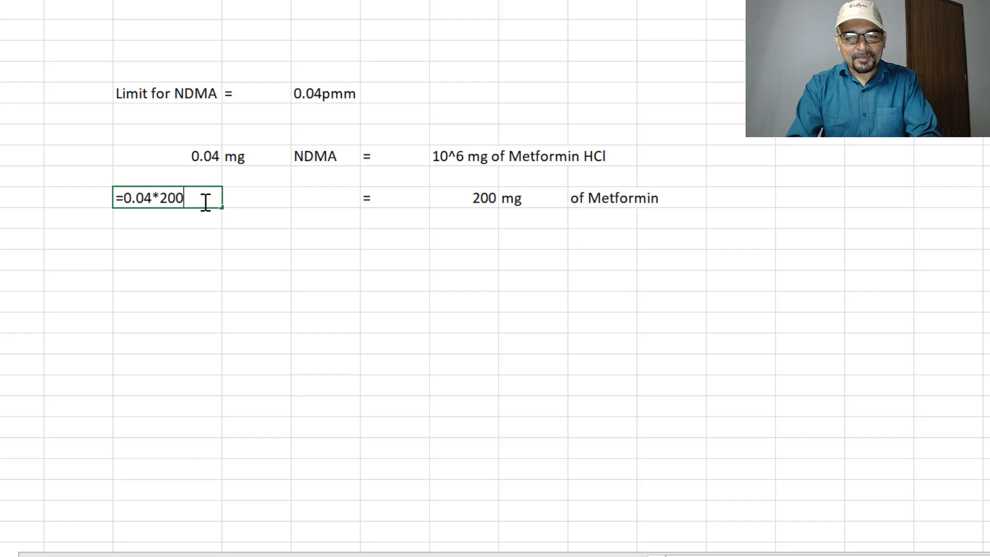
type("/1")
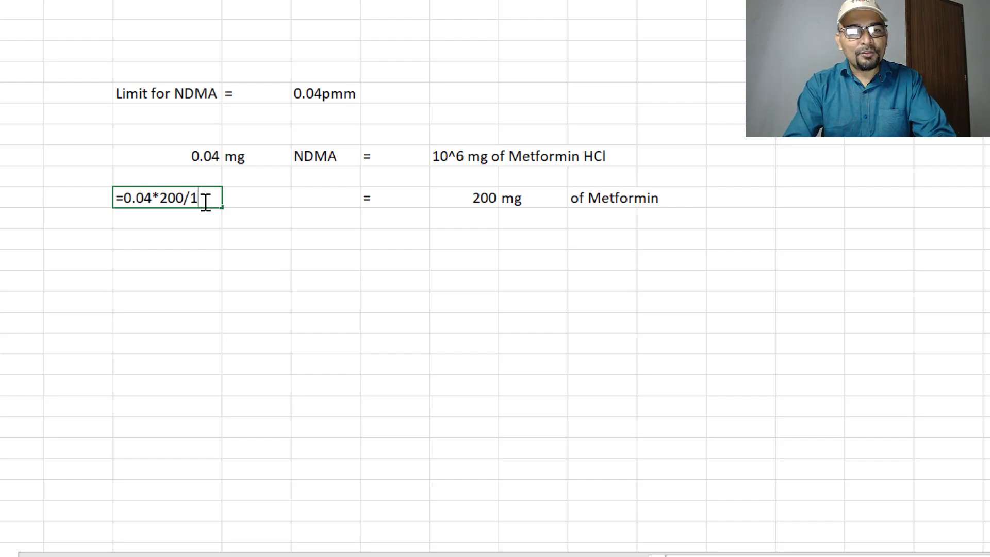
type("00000008")
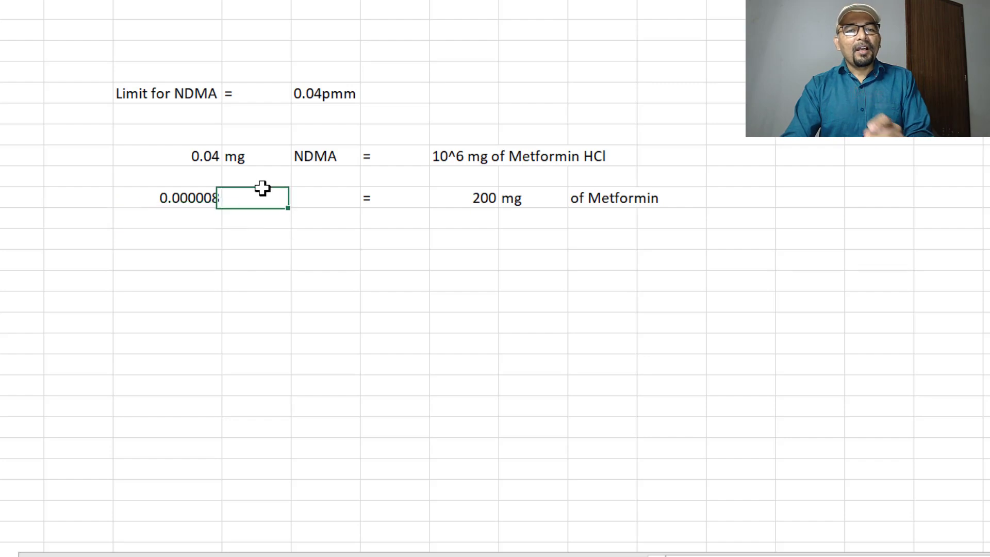
type("mg")
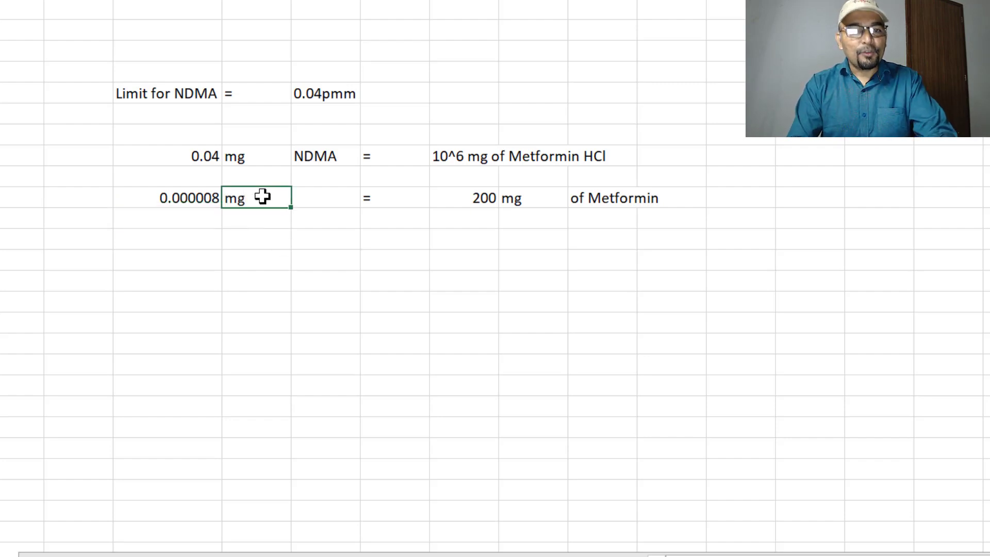
type("NDMA")
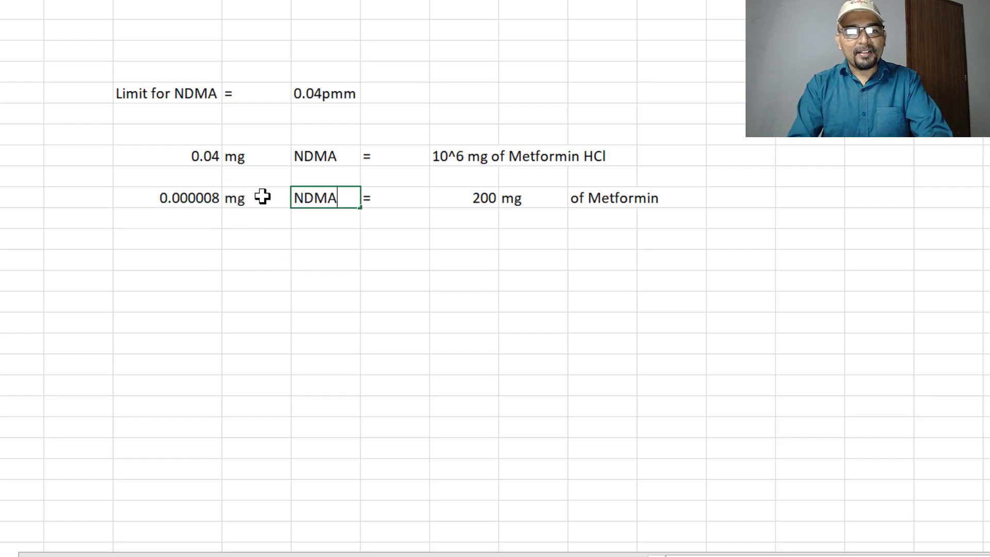
left_click(256, 217)
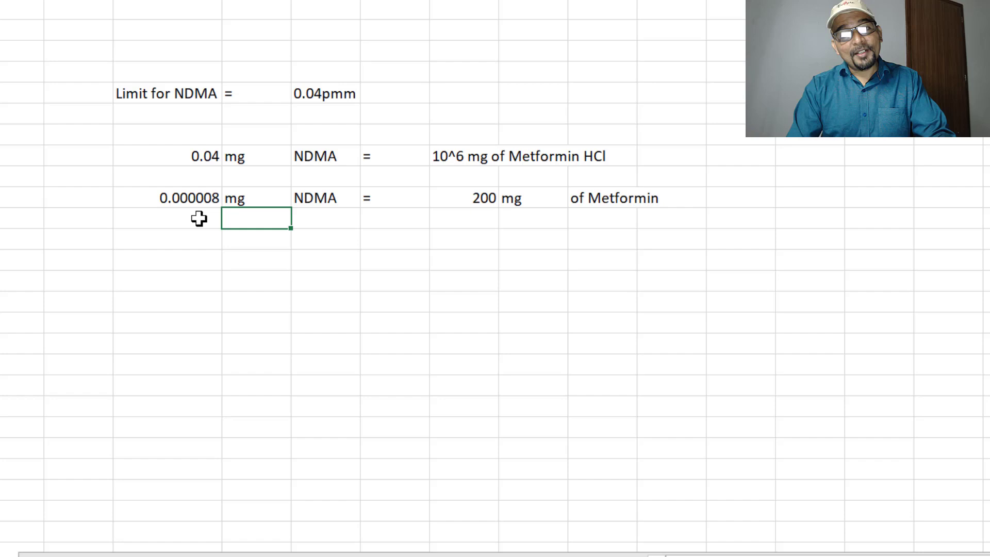
mouse_move(202, 226)
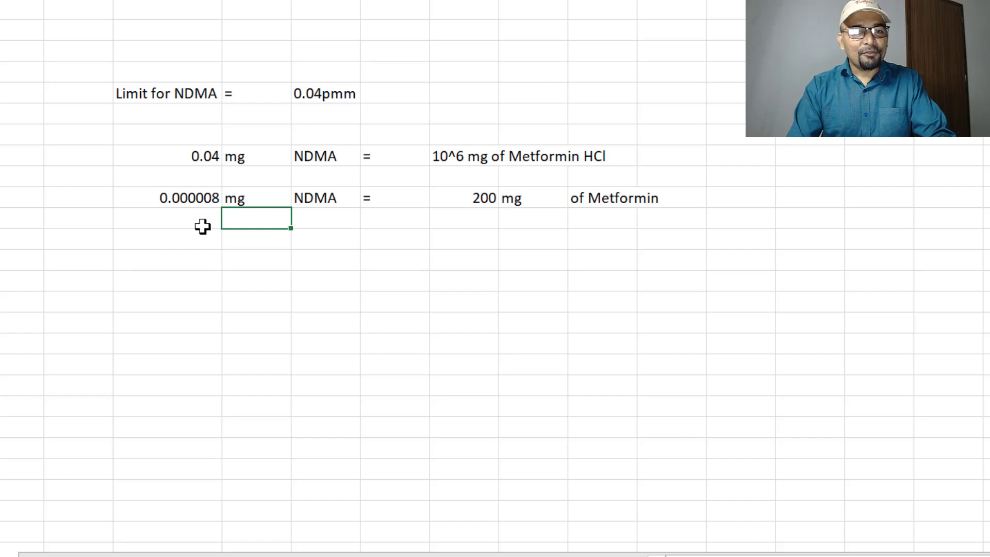
Enter 10ml beneath 0.000008 and 200 and centre those values in their cells
left_click(167, 218)
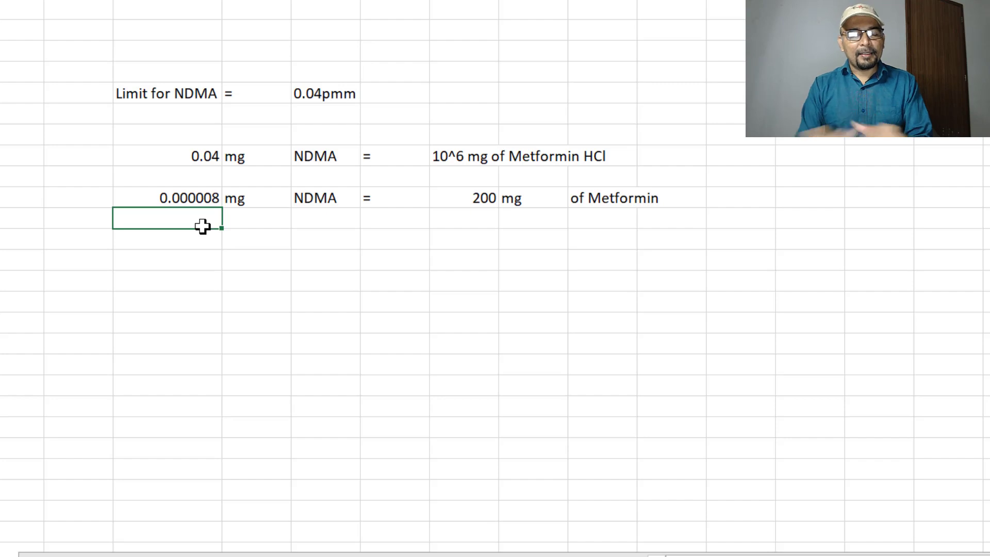
left_click(482, 198)
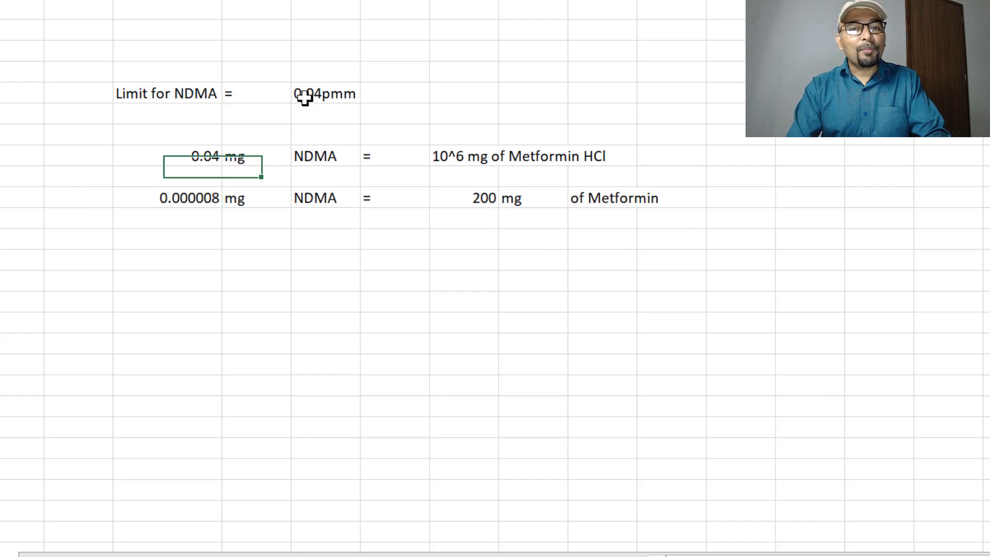
left_click(325, 94)
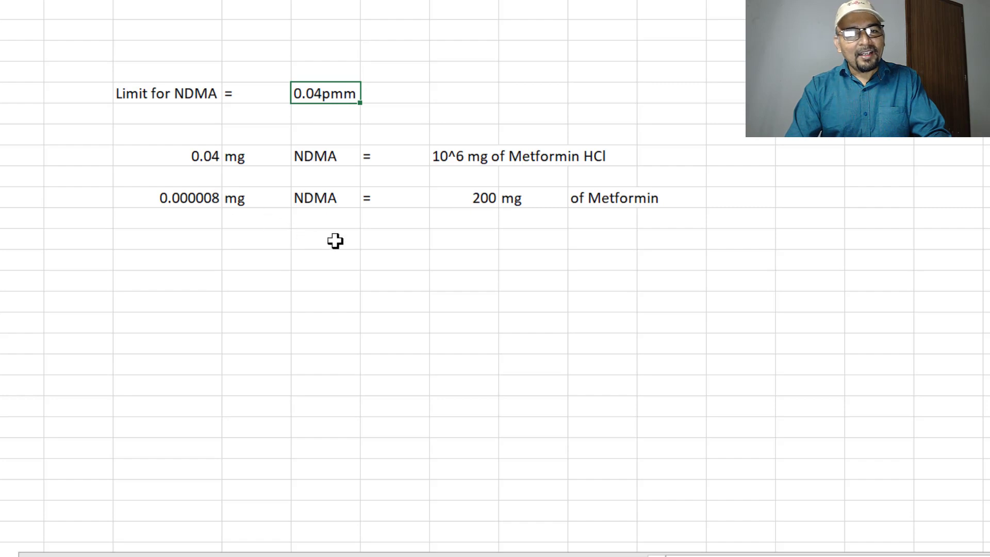
left_click(463, 218)
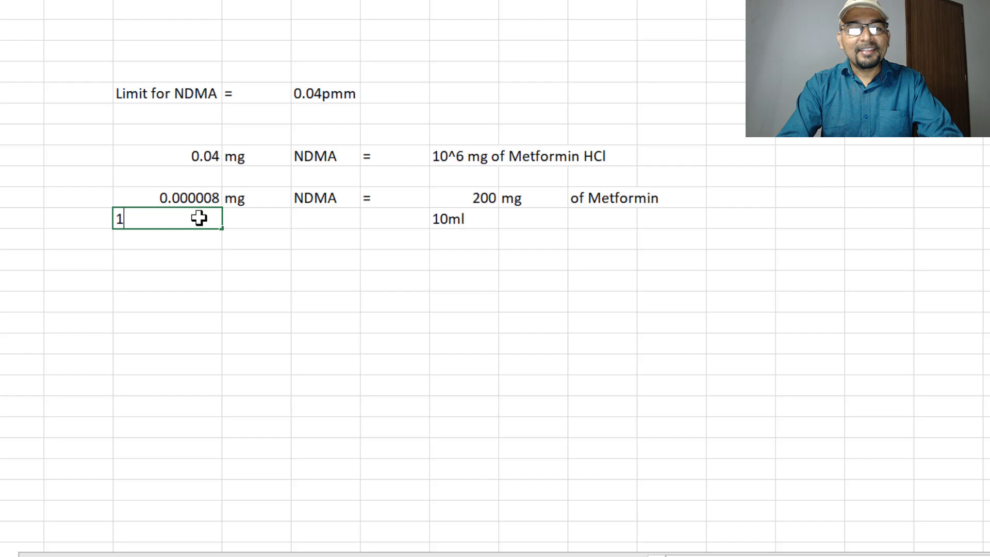
type("0ml")
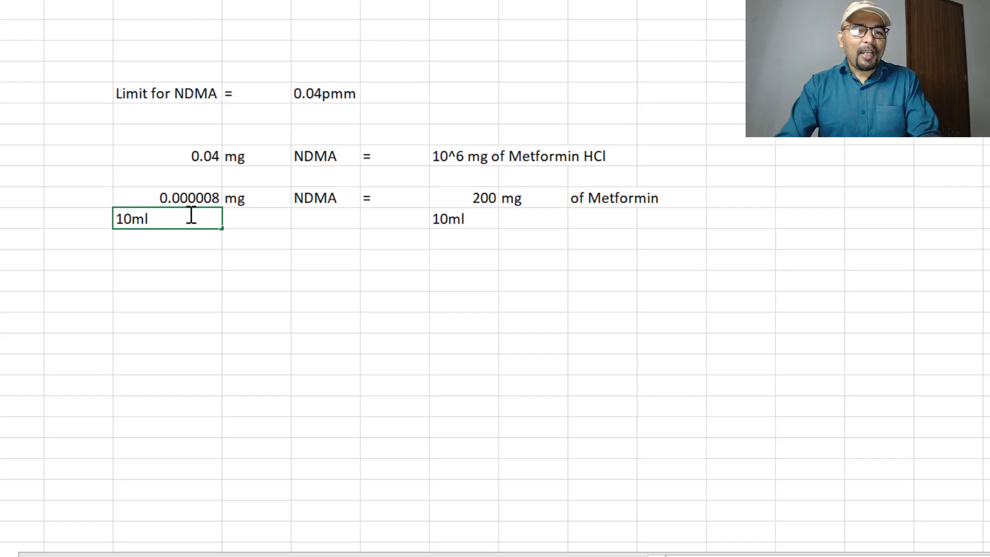
left_click(461, 219)
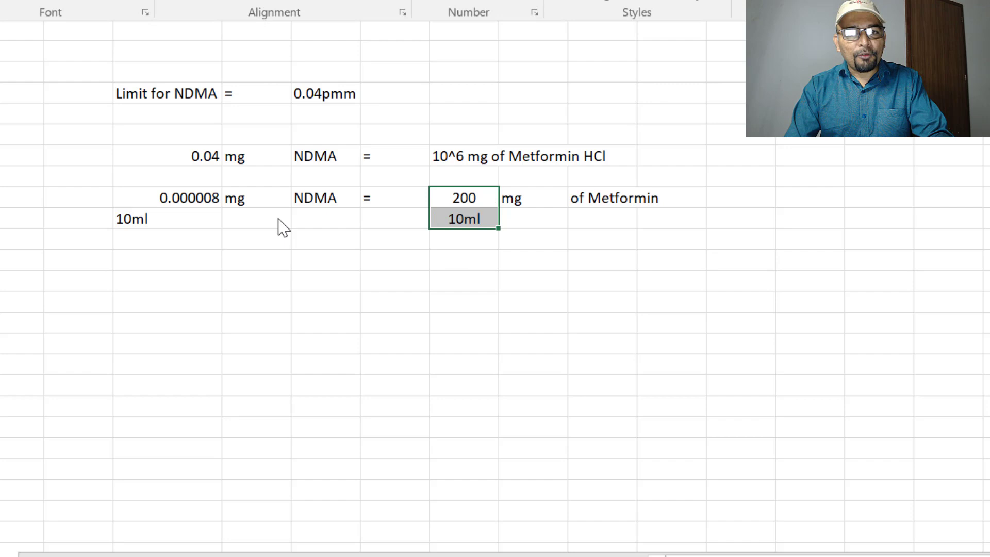
left_click(167, 198)
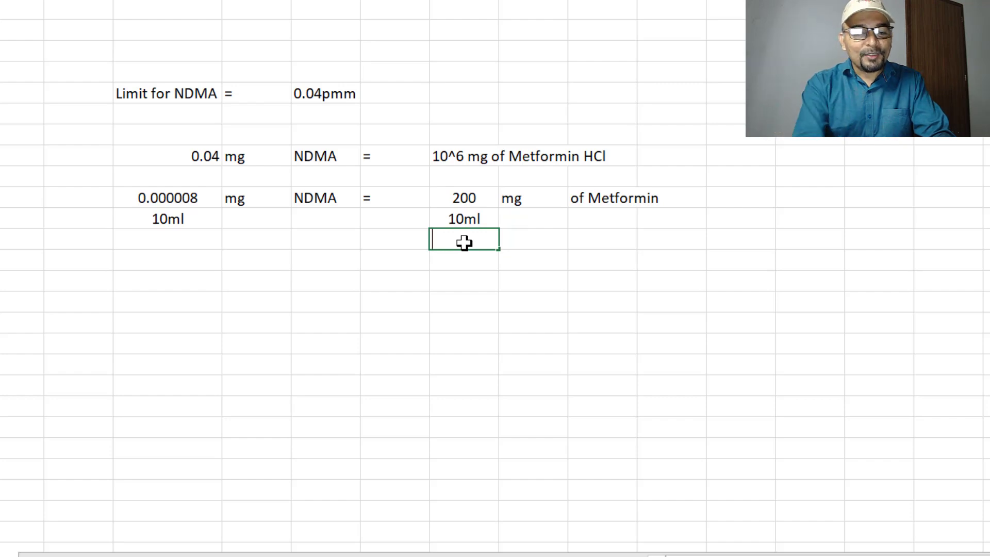
Enter '20000 ppm Meformin' with an '=' before it on the next row
type("20000")
left_click(533, 239)
type("ppm")
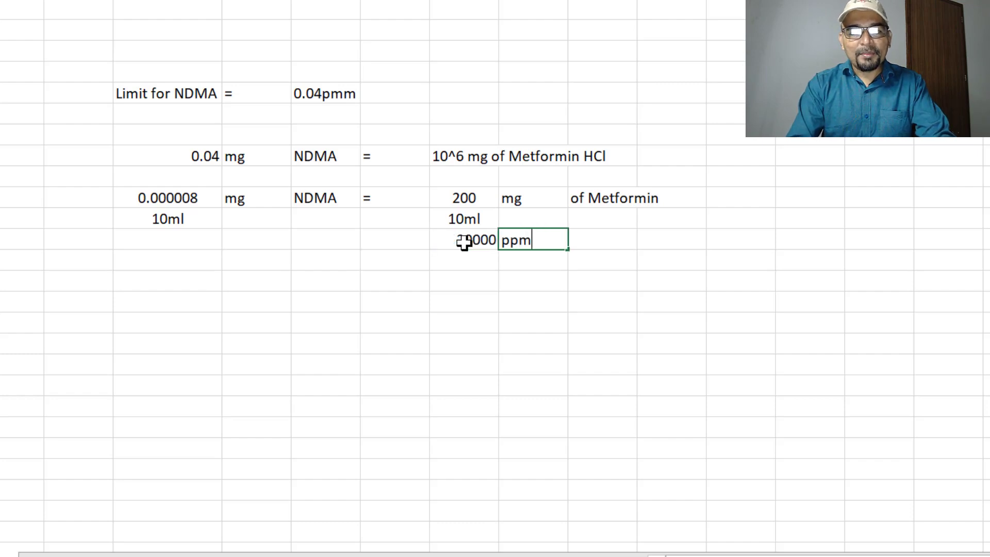
type("Meformin")
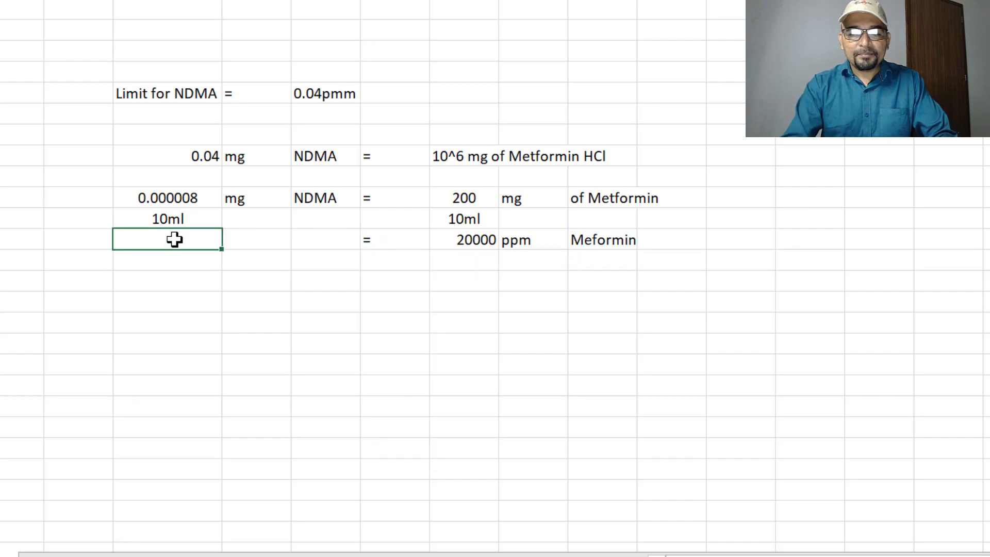
type("=")
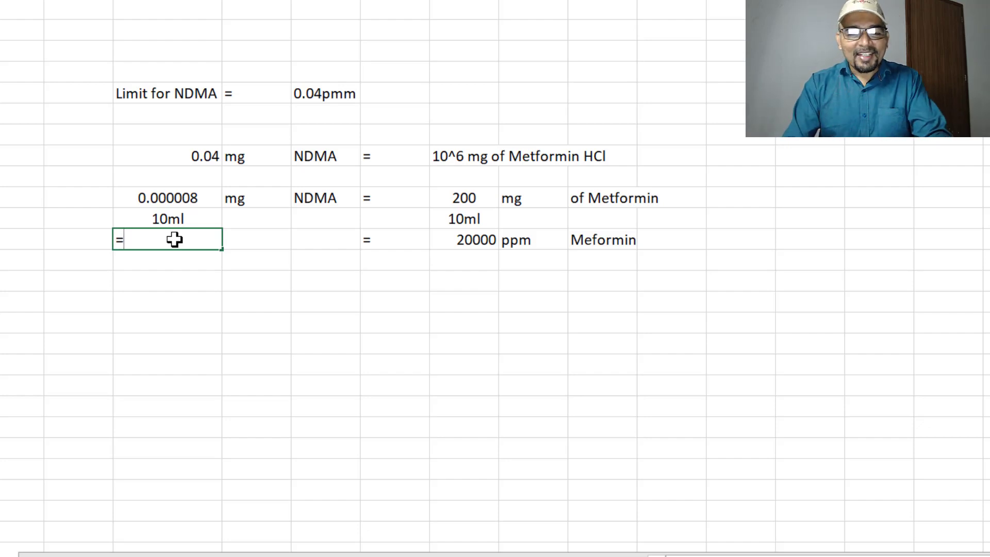
type("0")
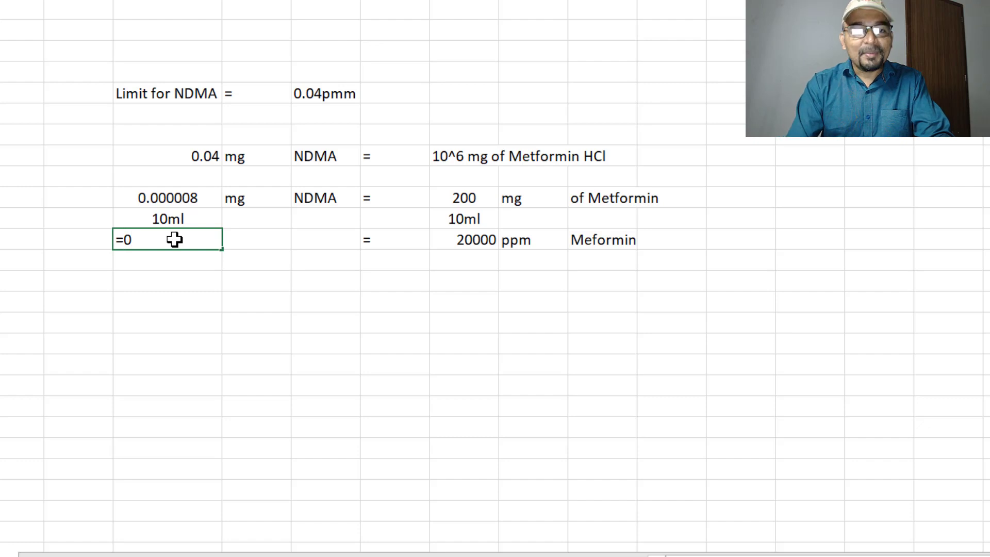
Calculate the NDMA concentration as =E10/10*10 giving 0.008, labelled ppm
left_click(167, 198)
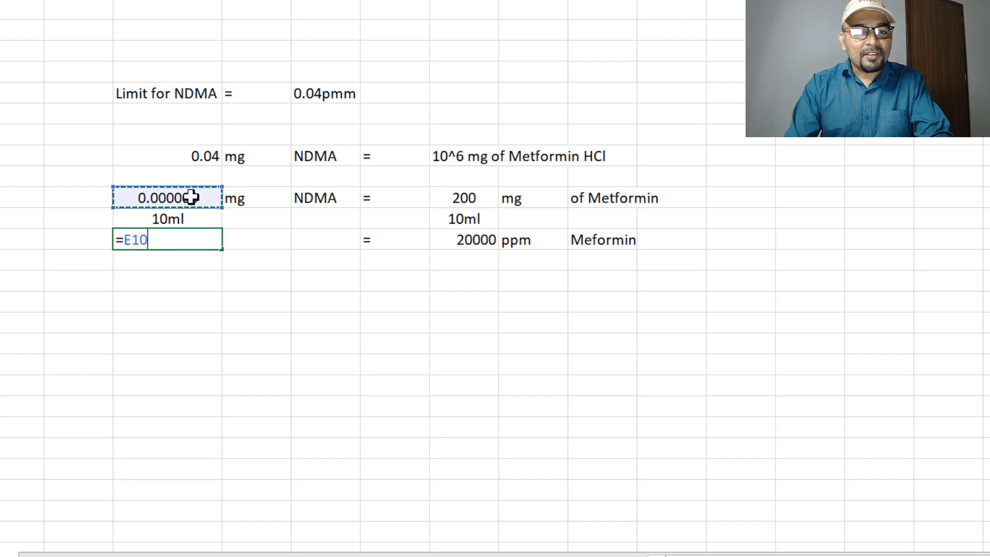
type("/")
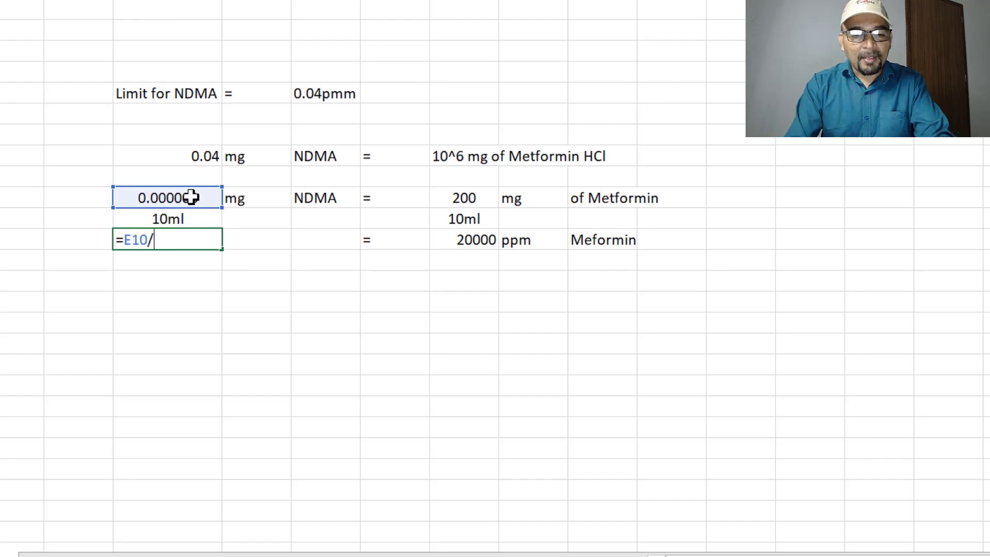
type("10*10")
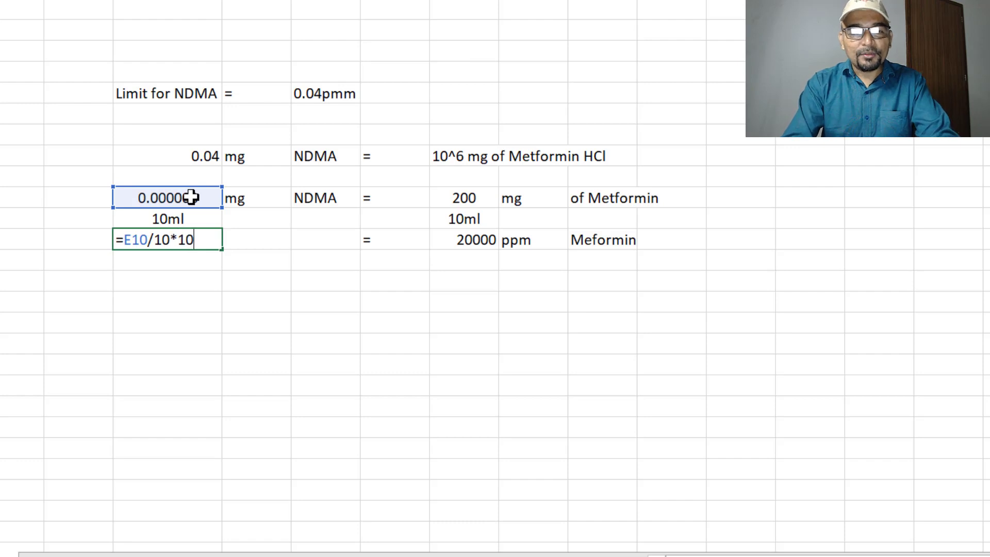
key("enter")
type("pp")
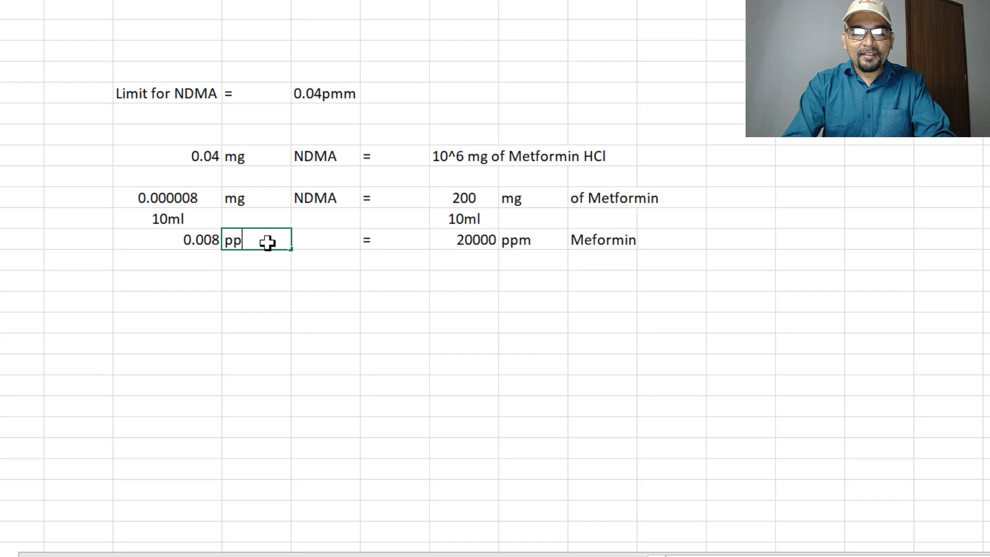
key("enter")
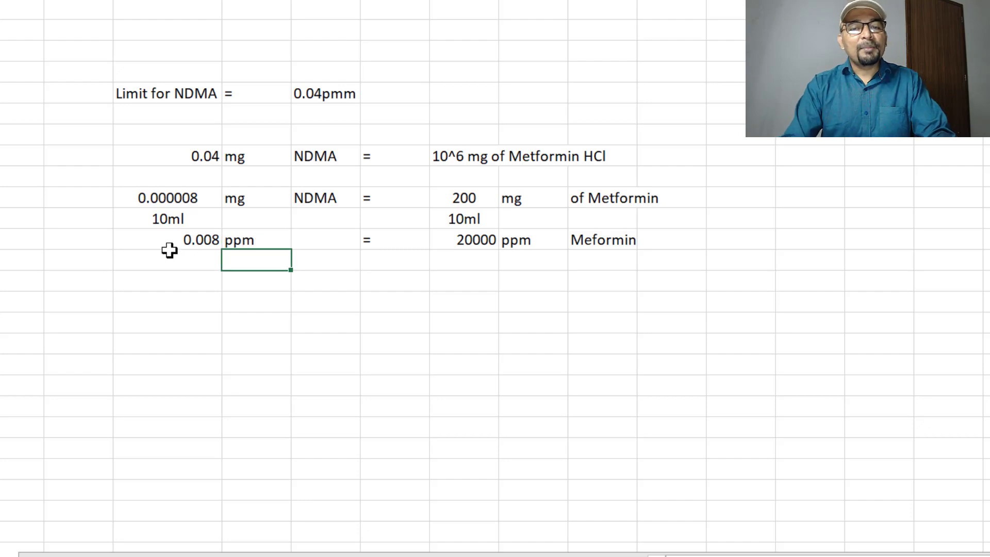
left_click(168, 267)
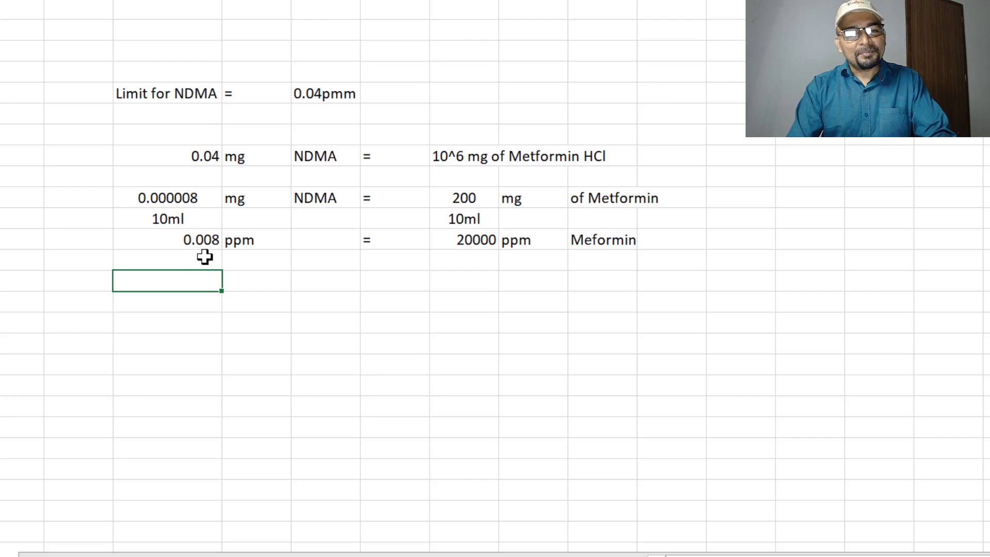
Label the 0.008 ppm value as NDMA, completing '0.008 ppm NDMA = 20000 ppm Meformin'
left_click(323, 239)
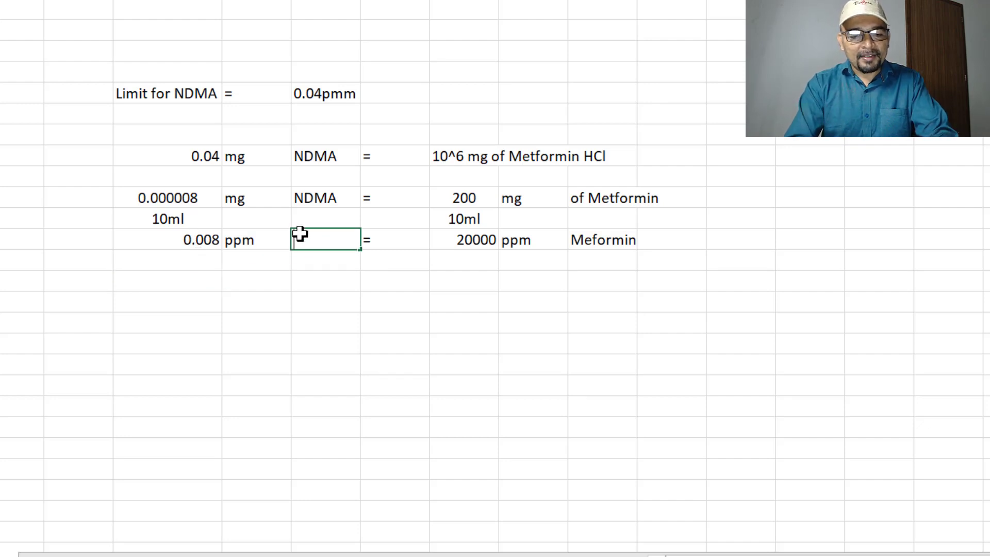
type("NDMA")
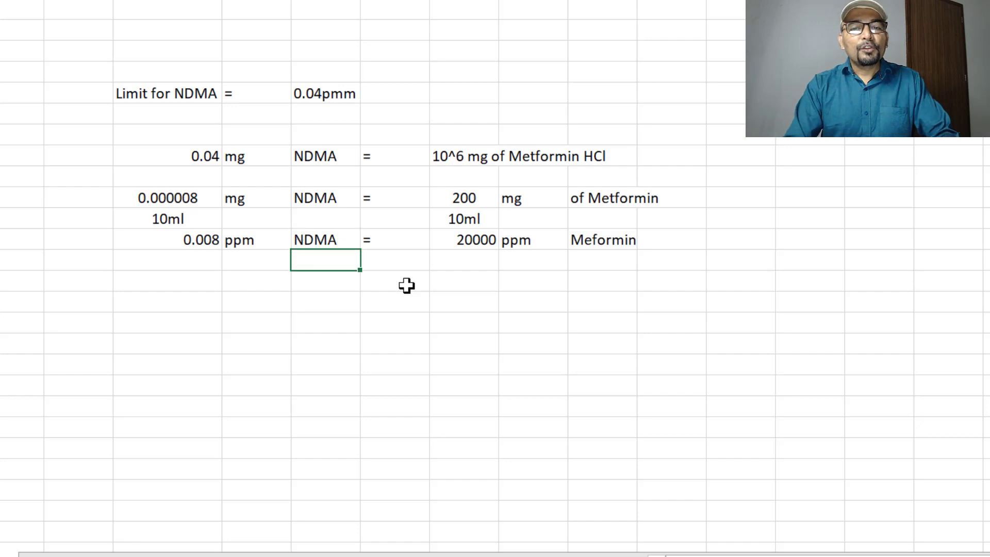
left_click(325, 94)
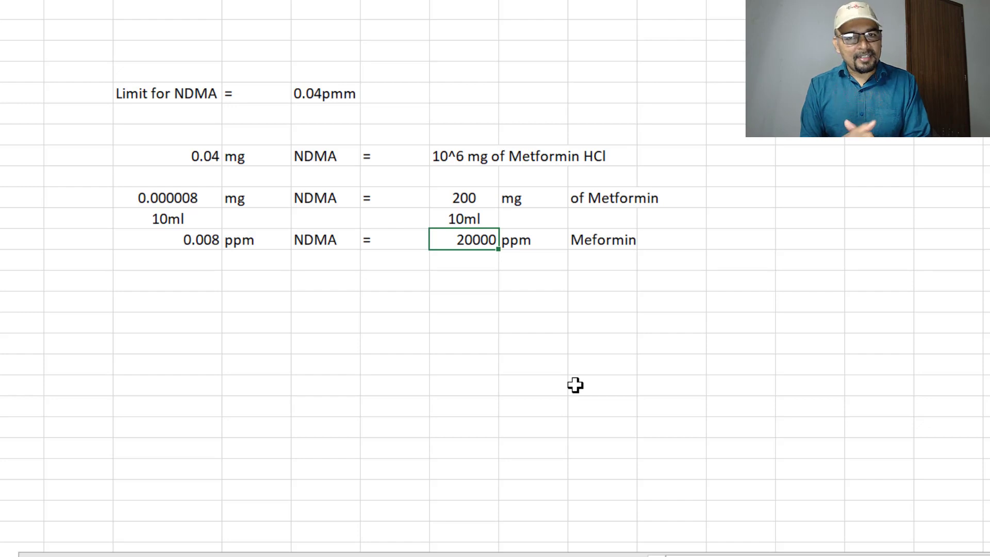
mouse_move(393, 342)
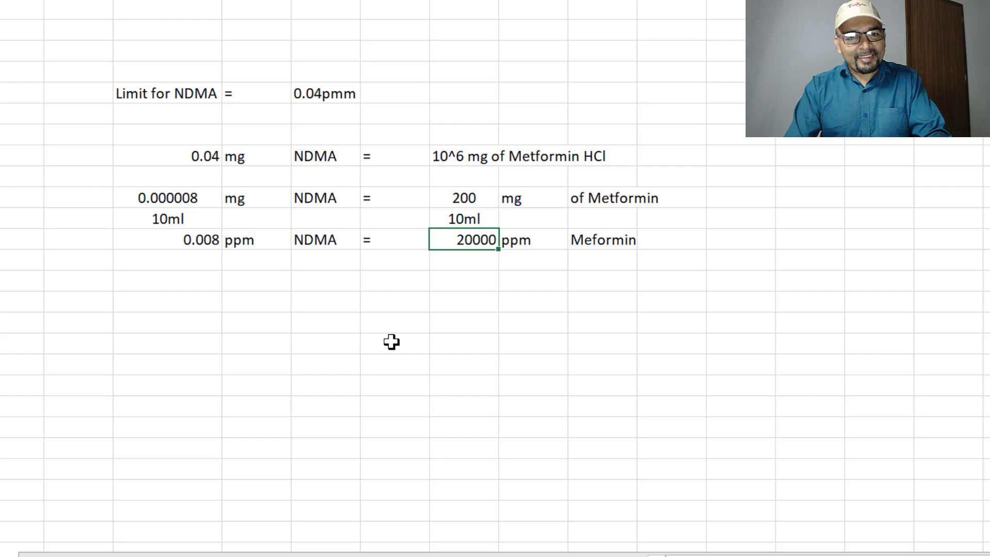
mouse_move(367, 339)
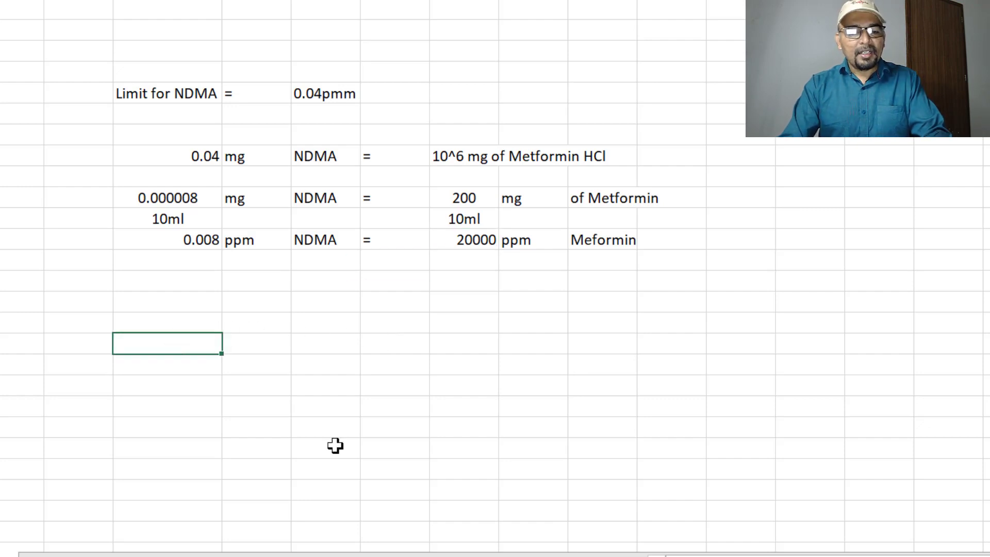
Enter Std conc over Sample conc with 10^6 and the limit 0.04ppm beside them
type("Std")
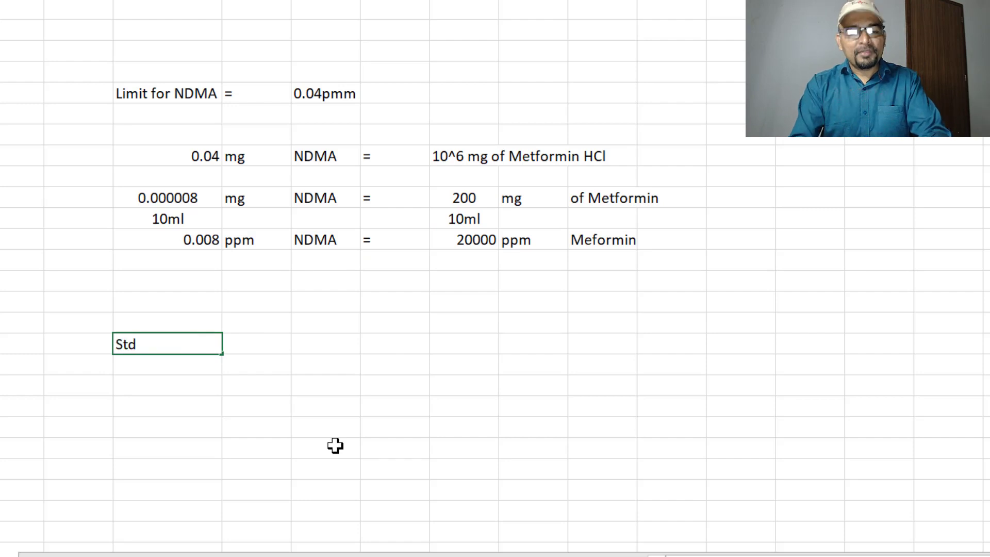
type("conc")
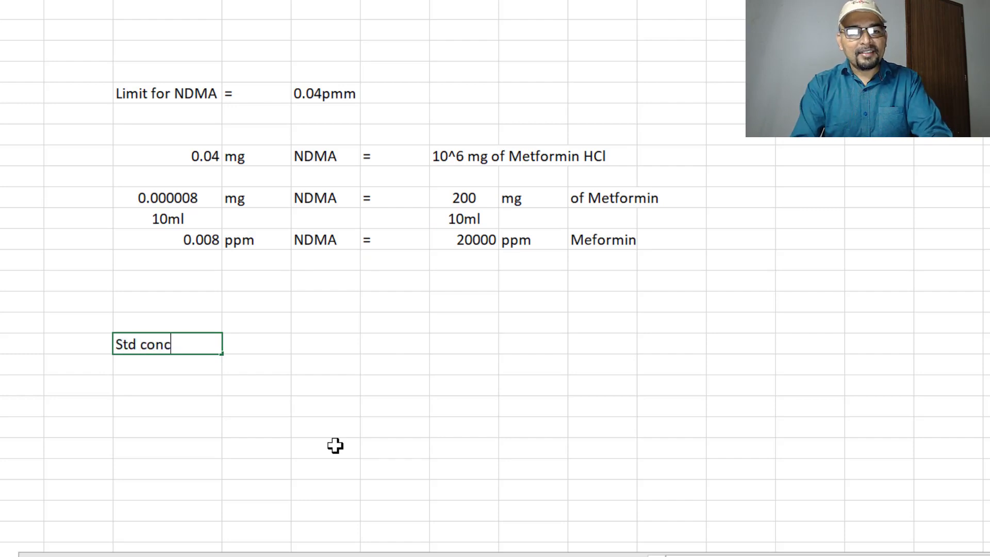
type("Sample conc")
left_click(257, 344)
type("10^6")
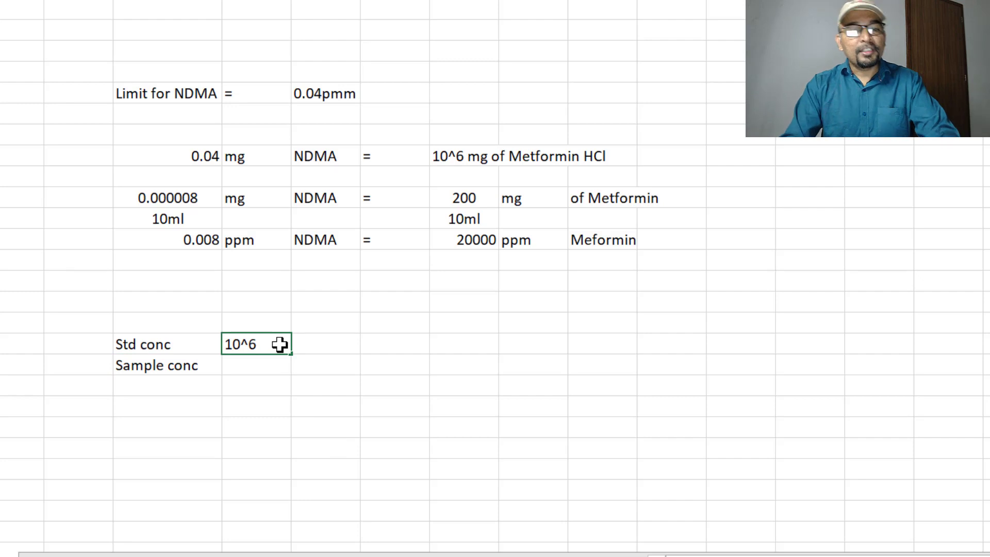
left_click(326, 344)
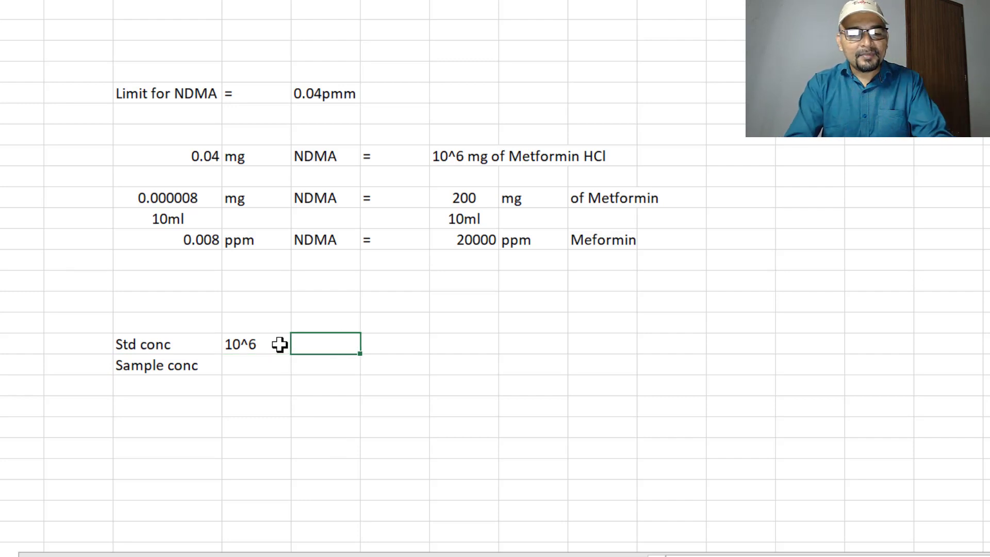
type("Limit level in ppm")
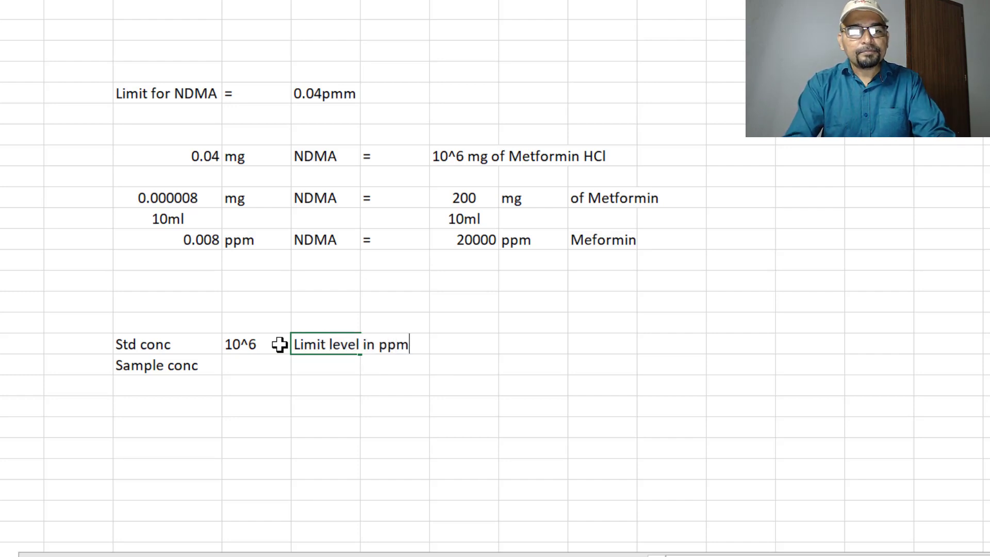
left_click(395, 425)
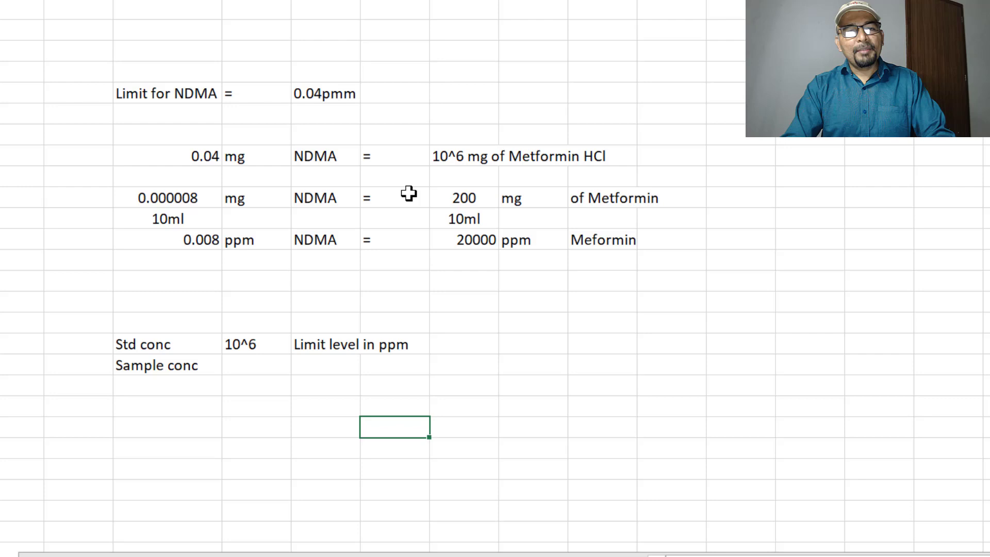
left_click(325, 93)
type("0.04ppm")
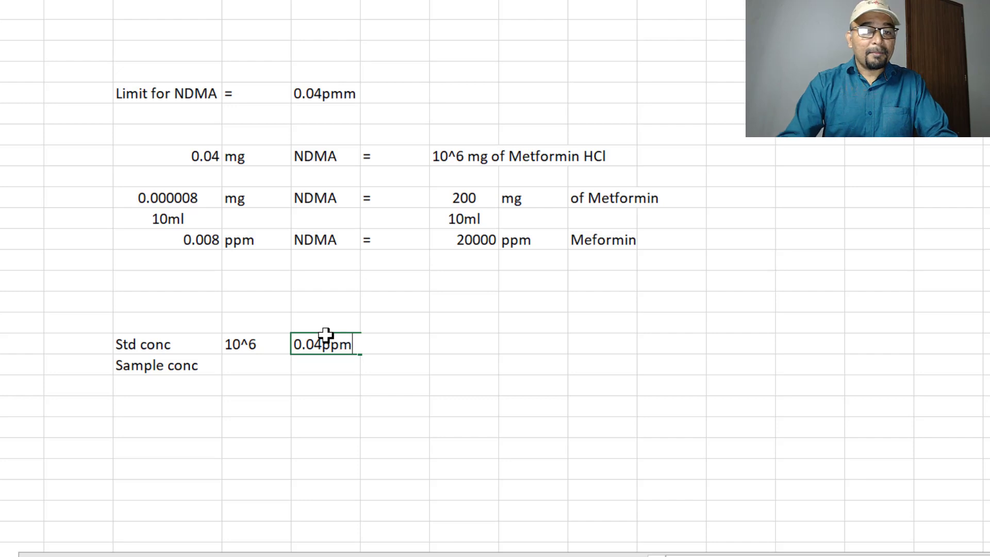
Underline Std conc as a fraction bar and insert '=' between 10^6 and 0.04ppm
left_click(255, 448)
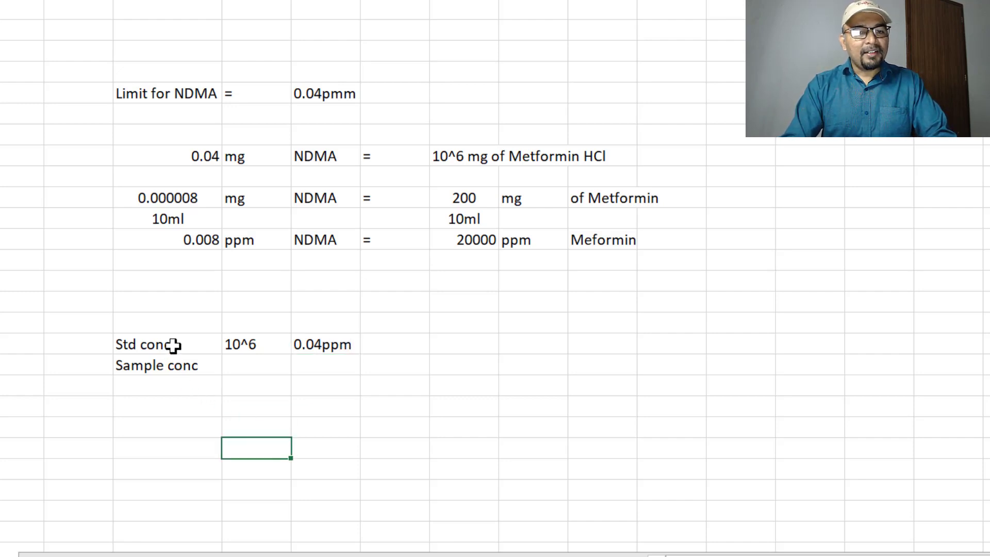
left_click(167, 344)
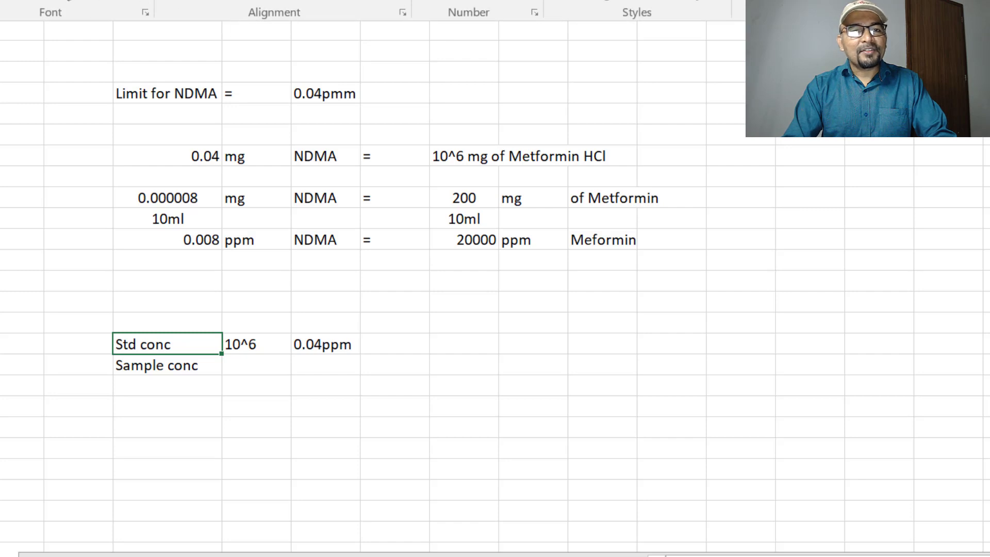
left_click(167, 385)
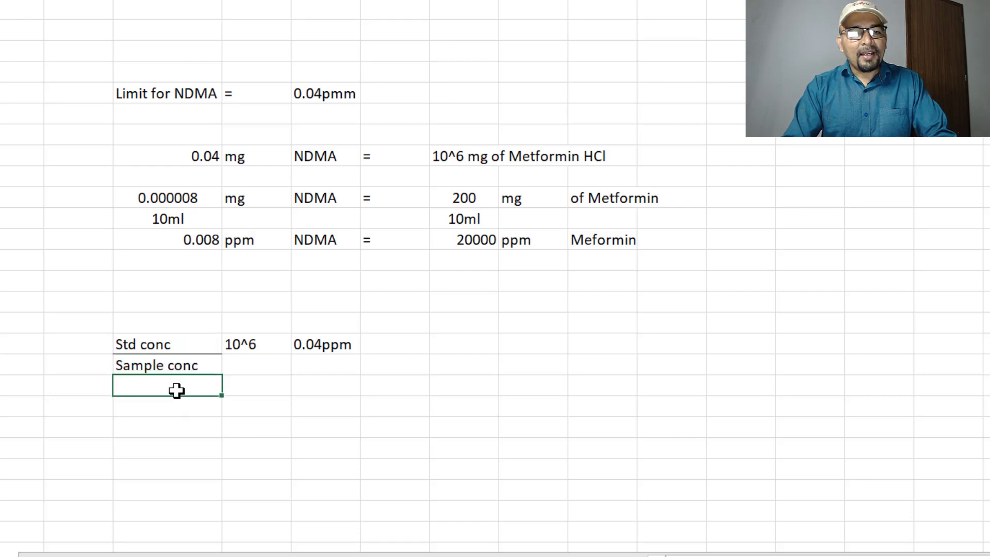
mouse_move(248, 354)
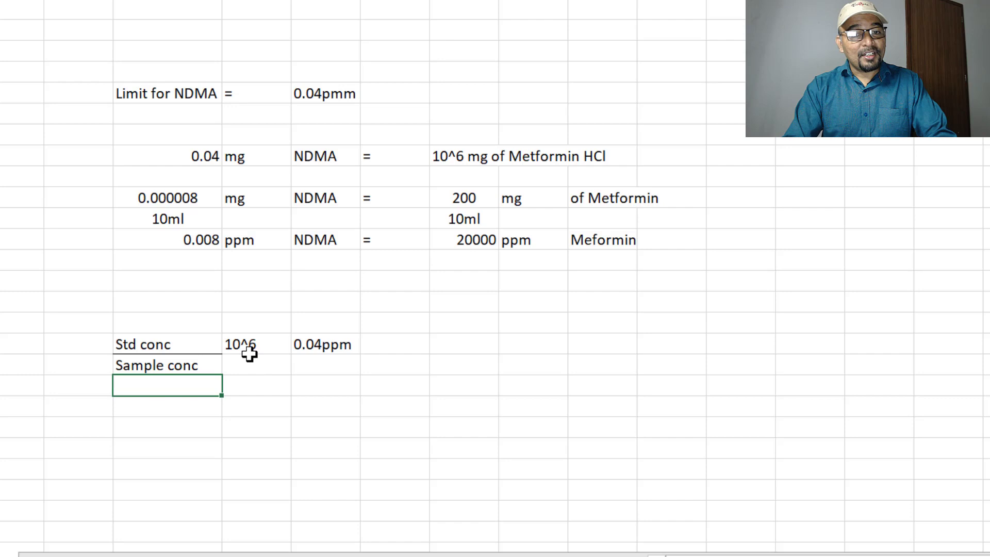
mouse_move(331, 347)
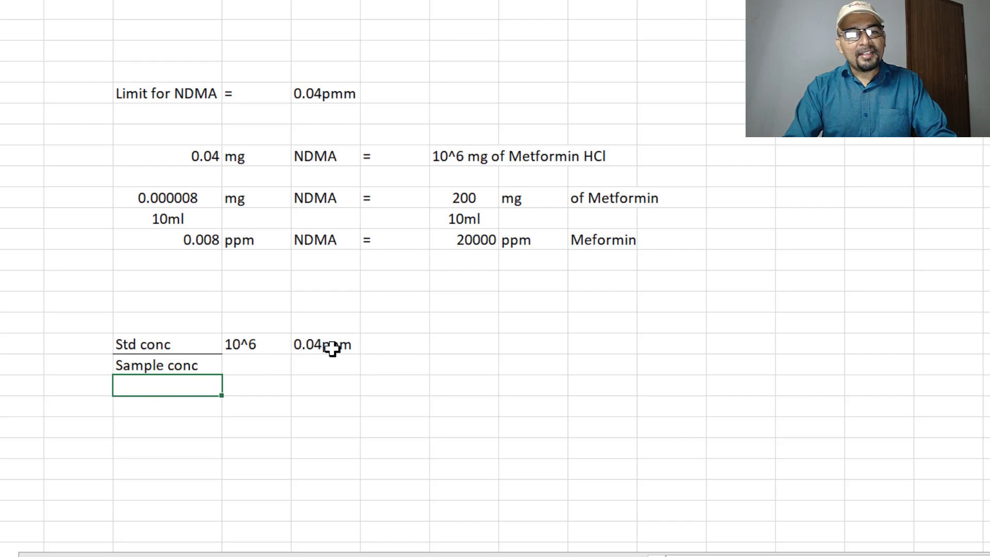
left_click(324, 344)
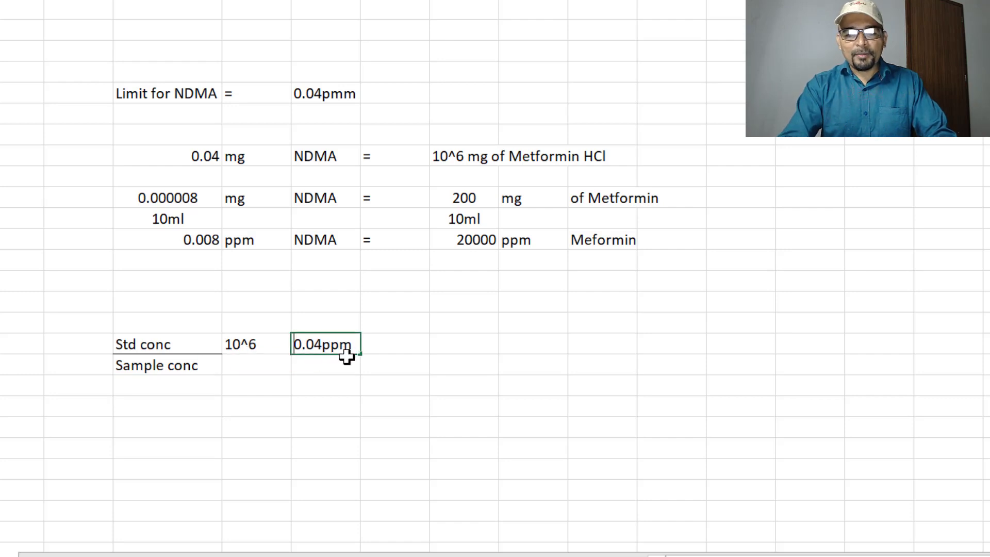
type("0.04ppm")
type("=")
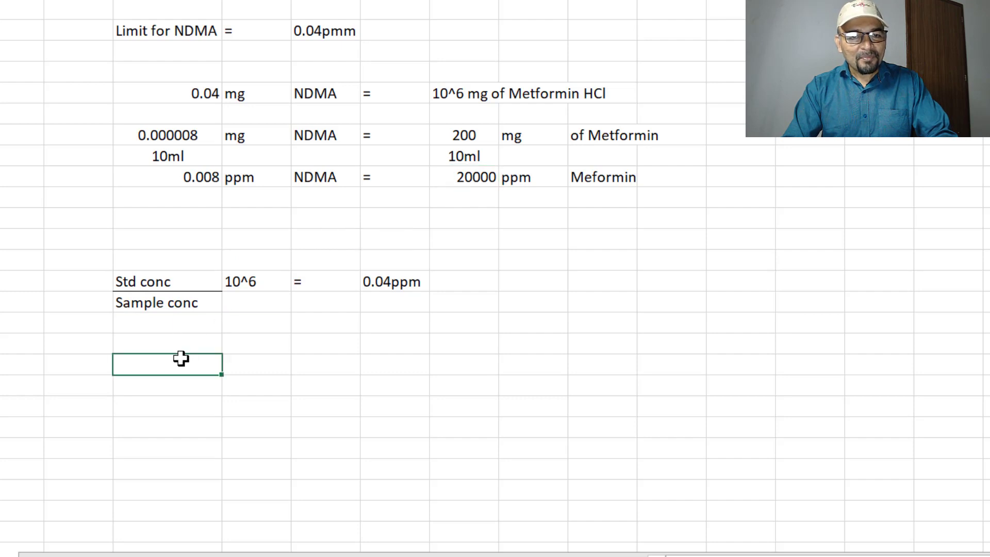
Enter xppm over 20000ppm with '10^6 = 0.04ppm' beside it as the sample proportion
type("xp")
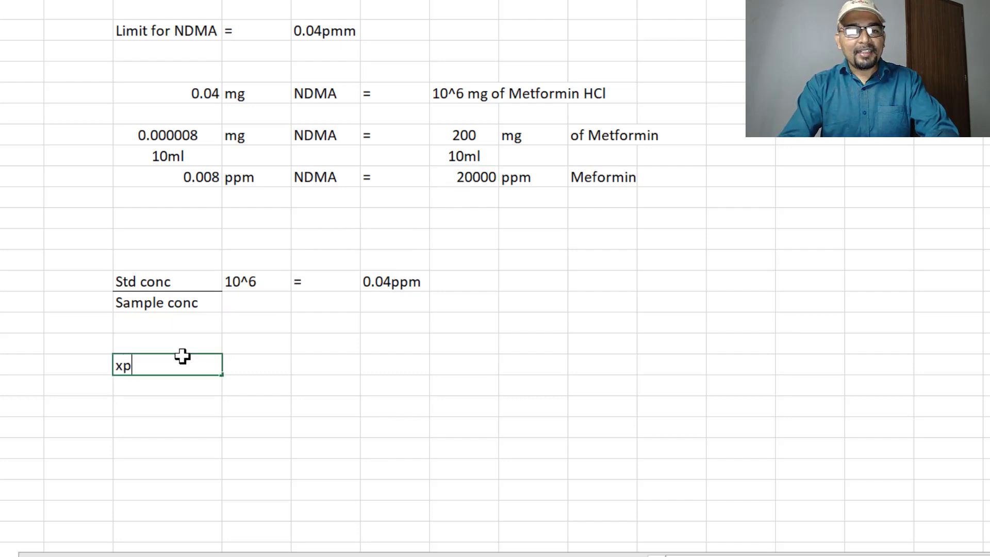
type("pmm")
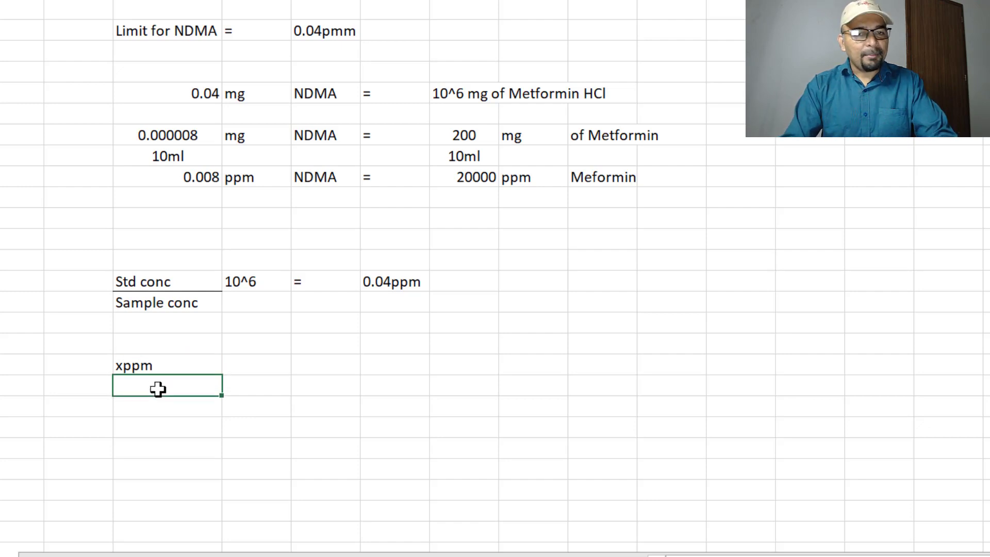
type("20000ppm")
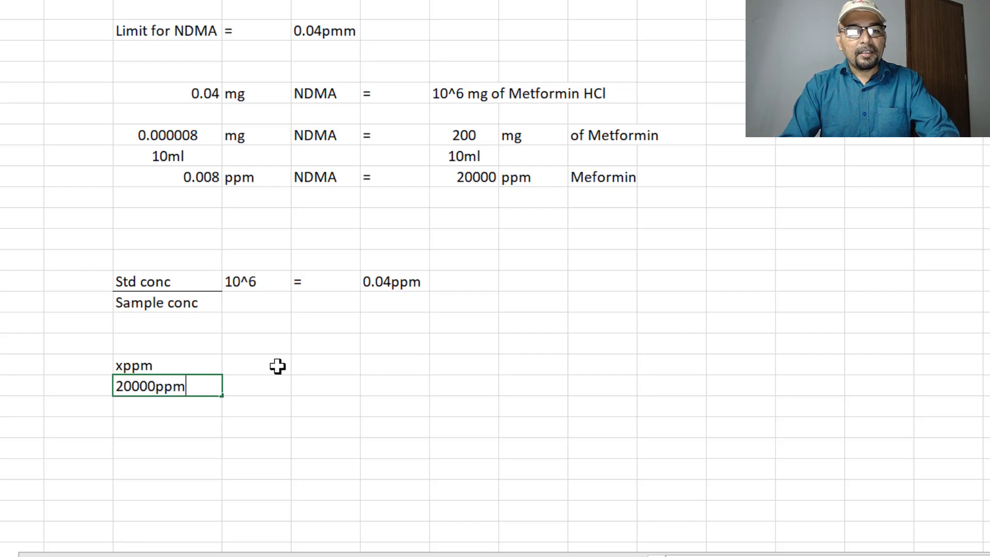
type("10^6")
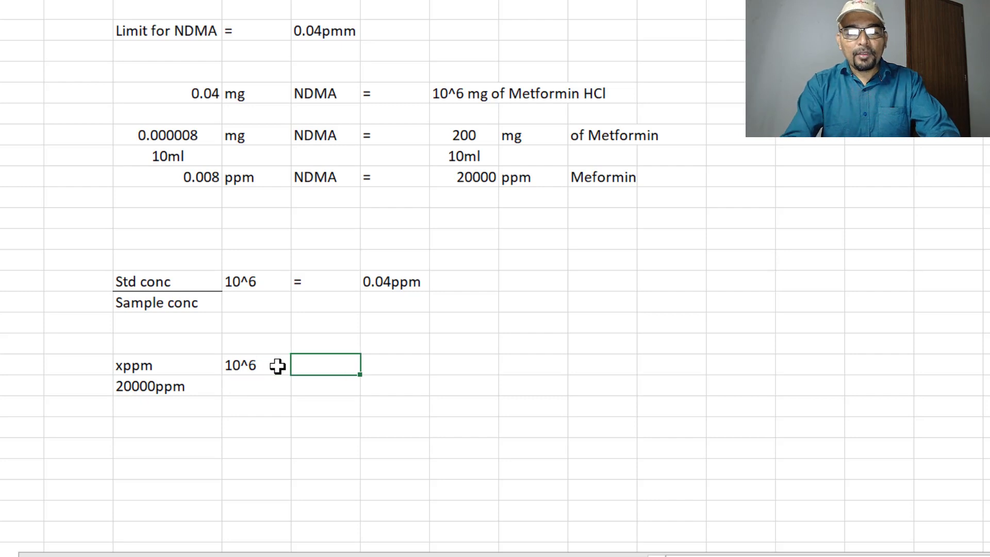
type("0.04ppm")
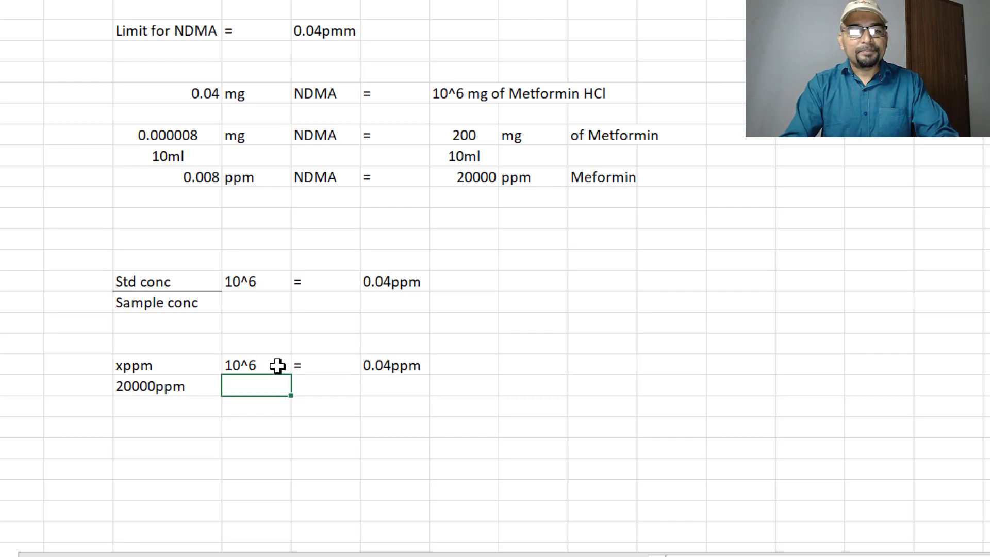
left_click(167, 448)
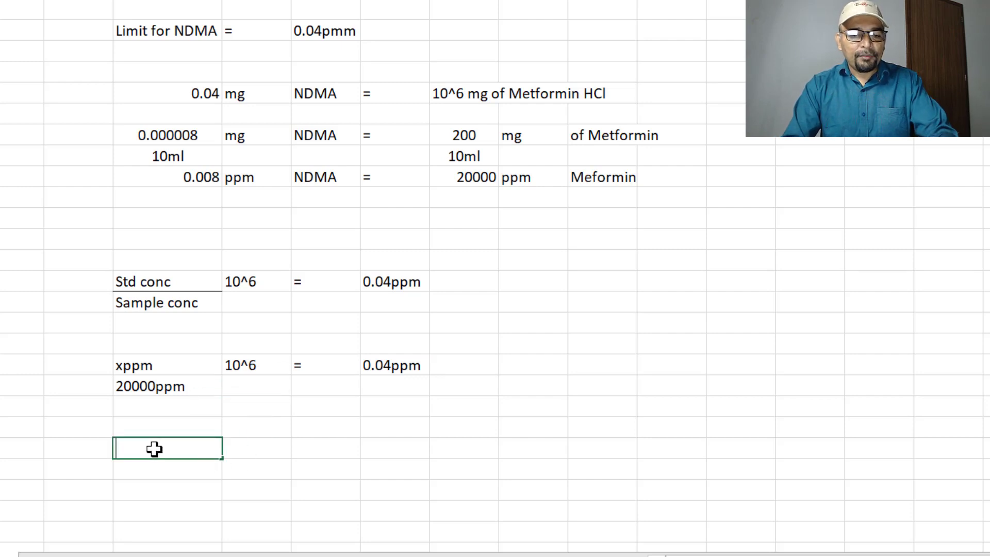
Add 'xppm (NDMA) =' with formula =0.04*20000/1000000 giving 0.0008
type("xppm")
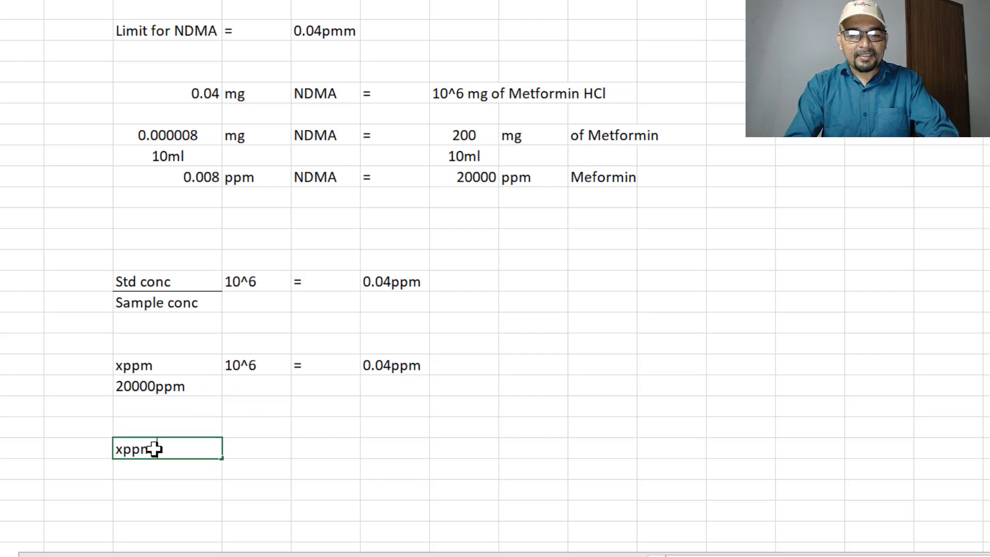
type("NDMA")
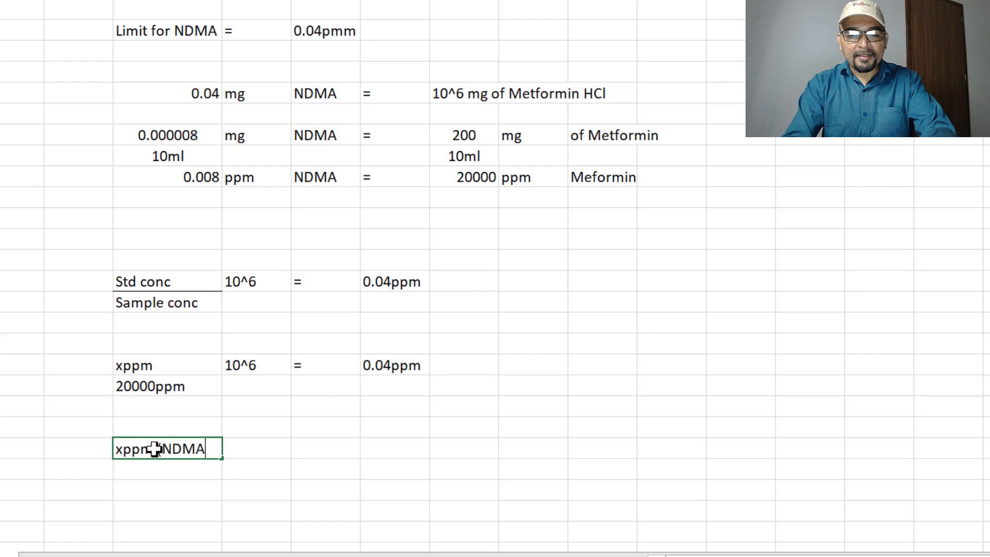
key("enter")
type("=")
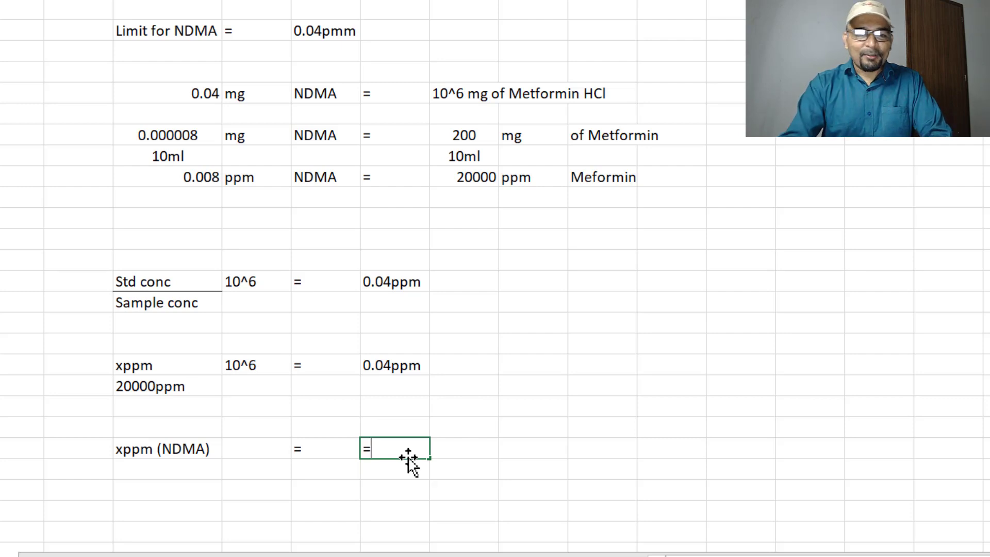
type("0.0")
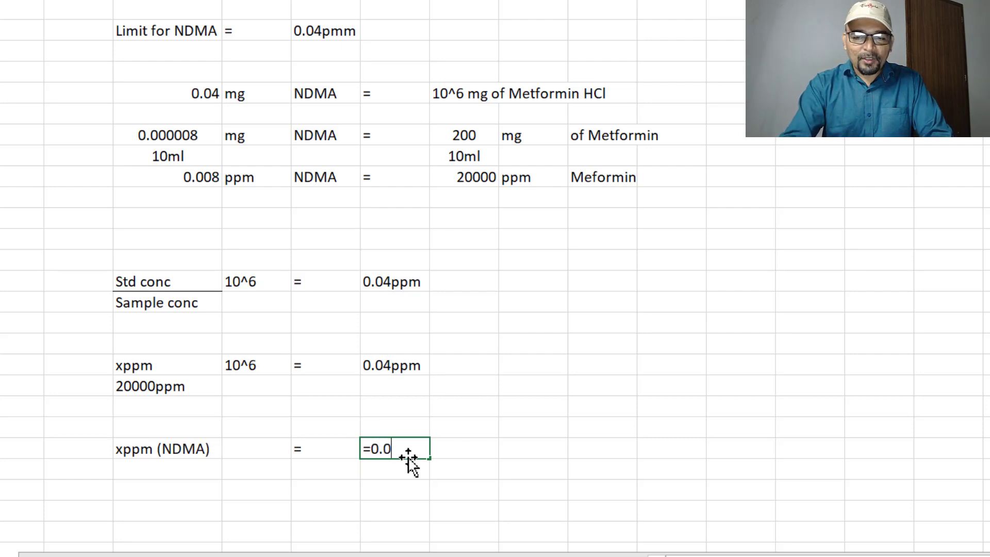
type("4*")
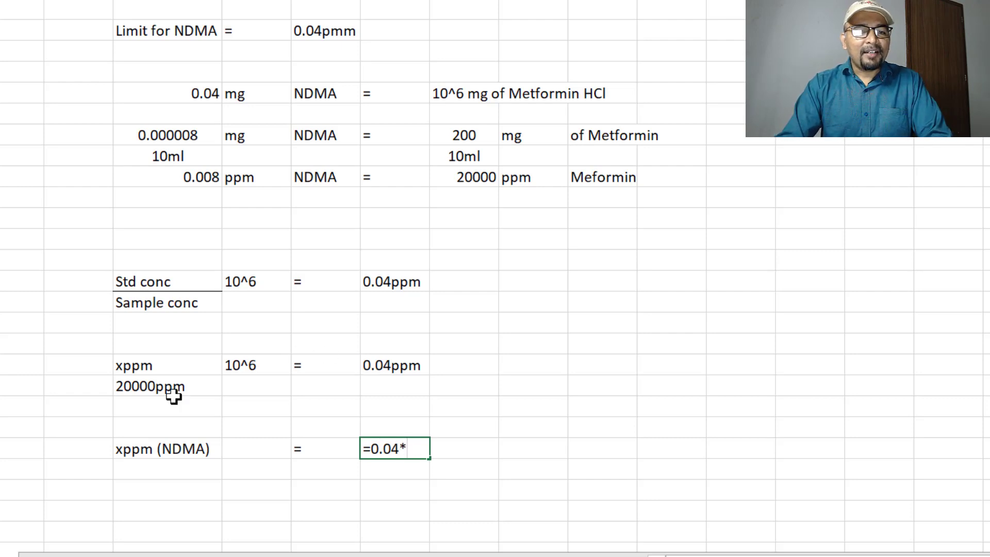
mouse_move(642, 475)
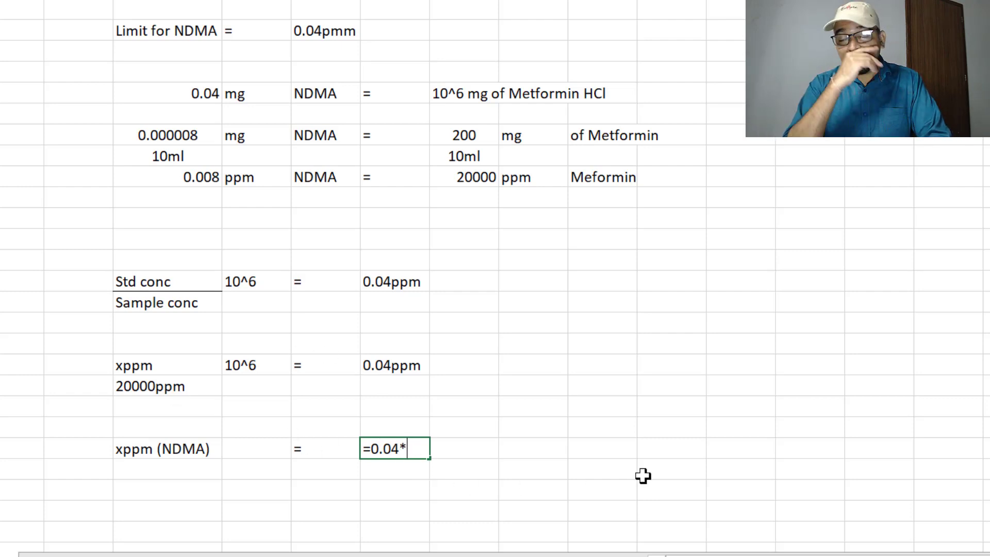
type("2")
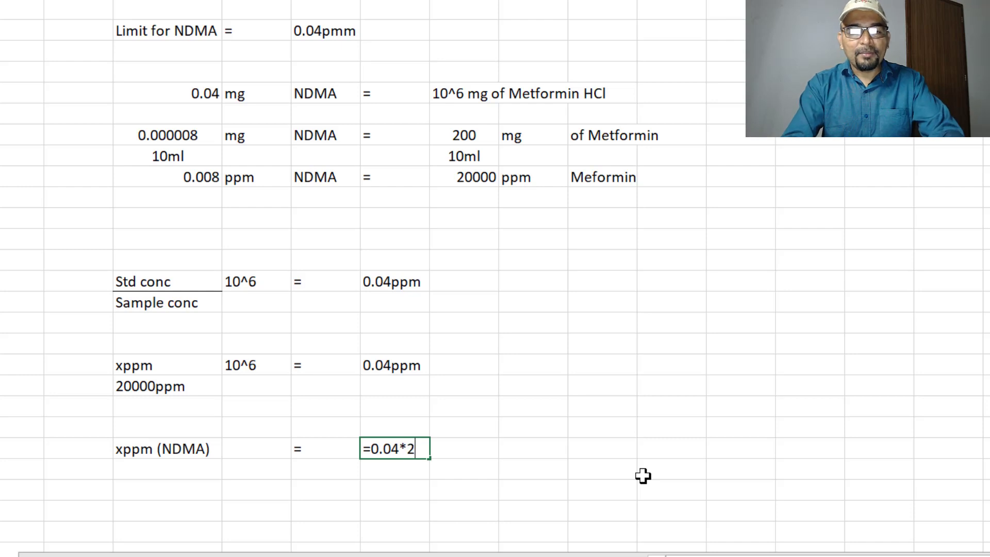
type("0000")
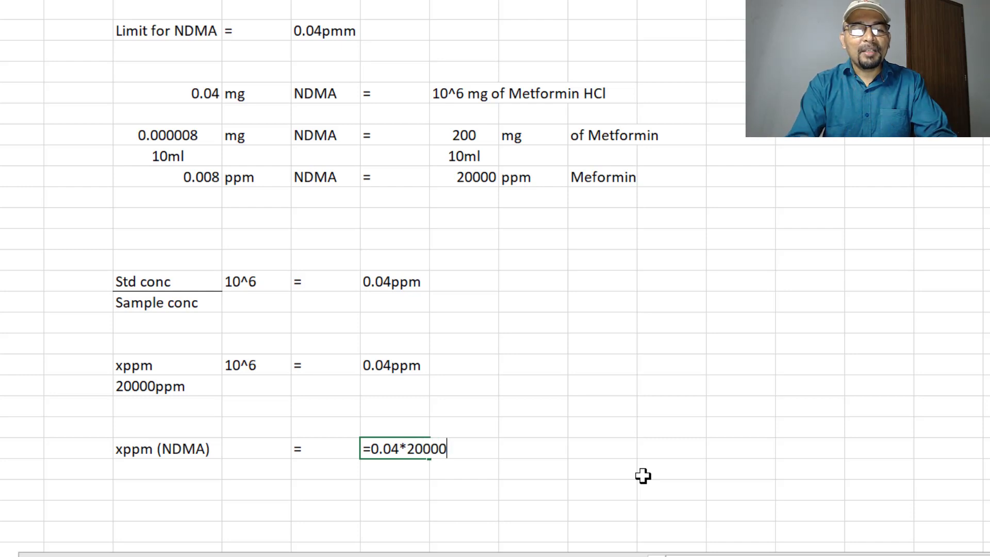
type("/")
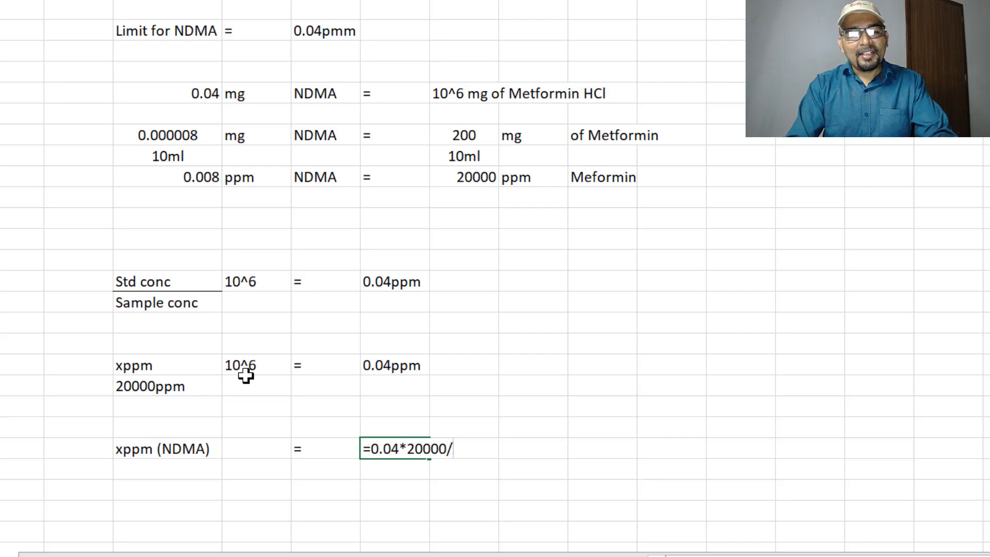
mouse_move(572, 485)
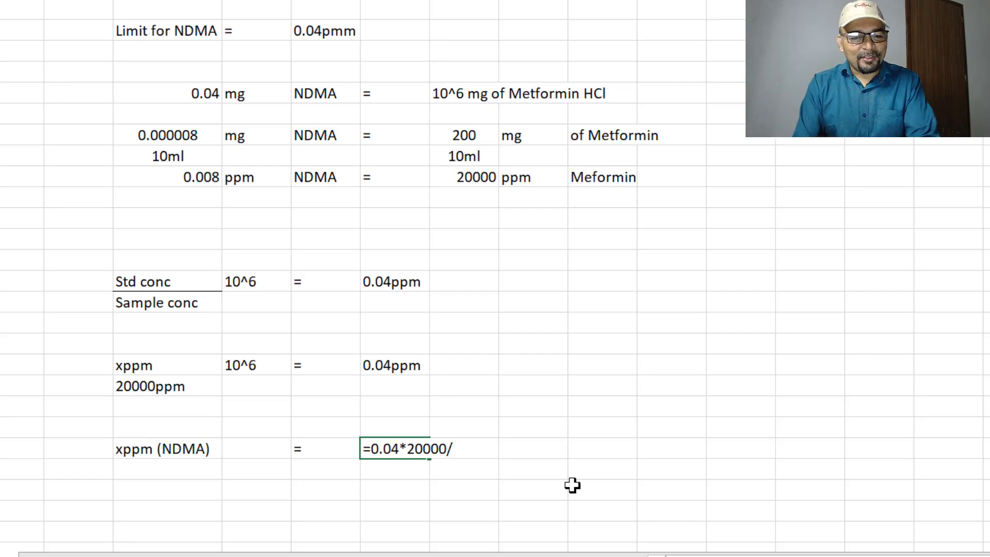
type("1")
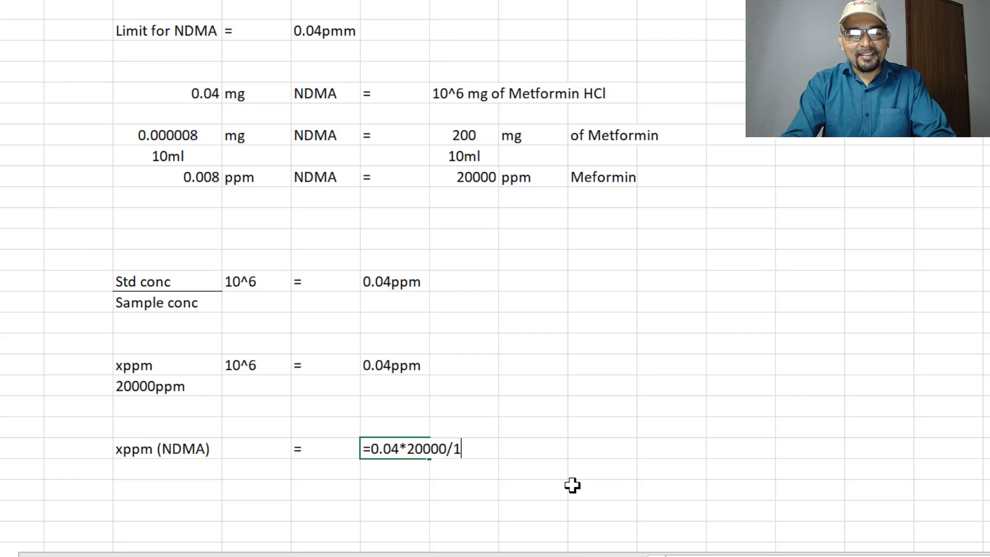
type("0000")
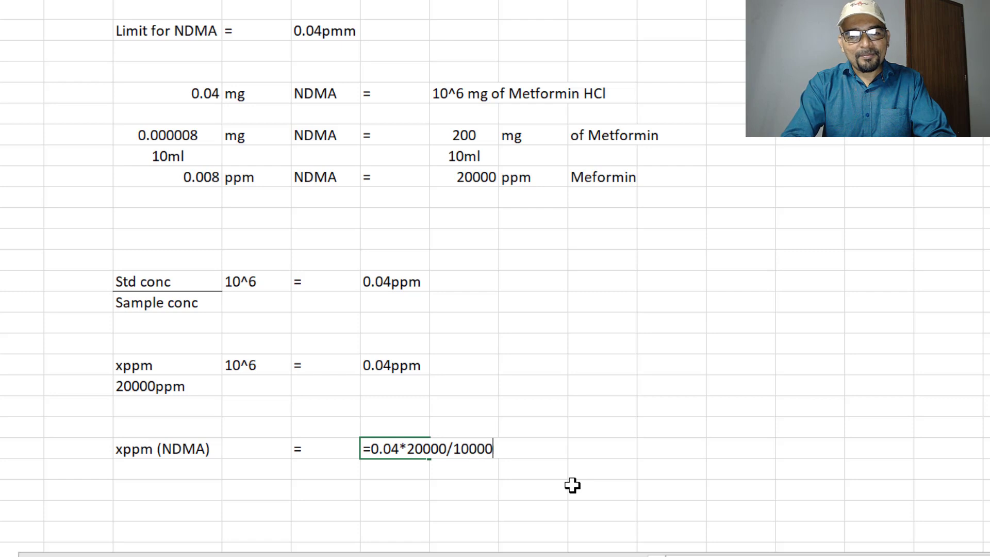
key("enter")
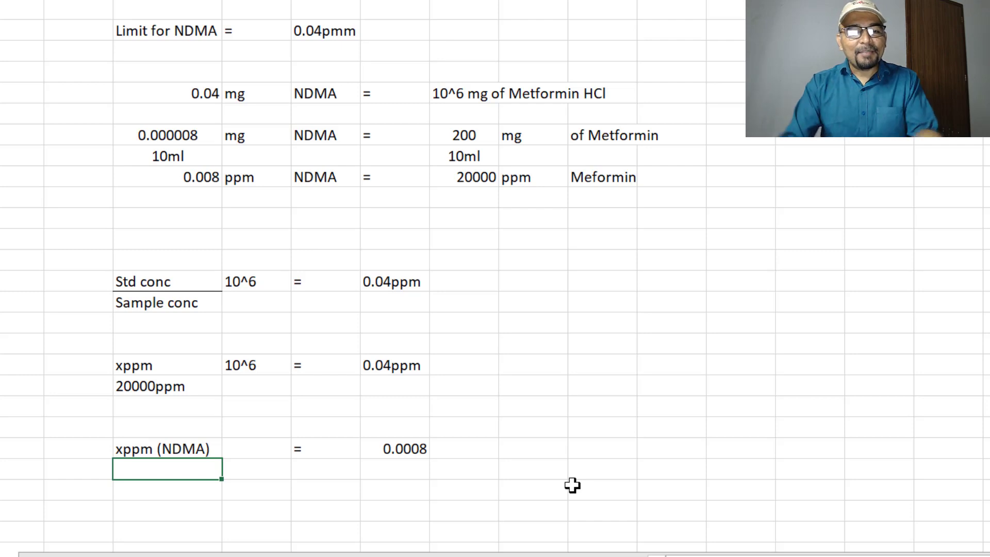
mouse_move(408, 442)
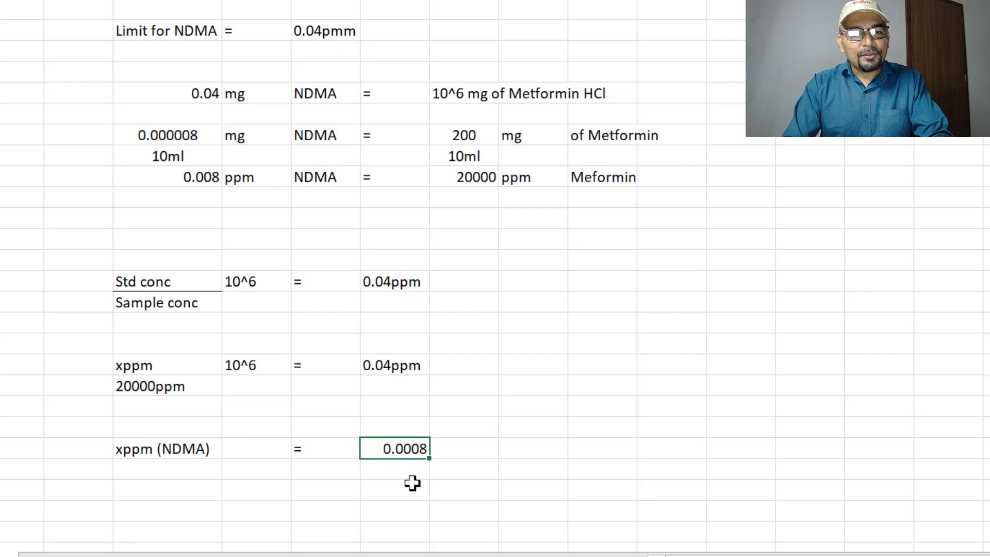
mouse_move(414, 475)
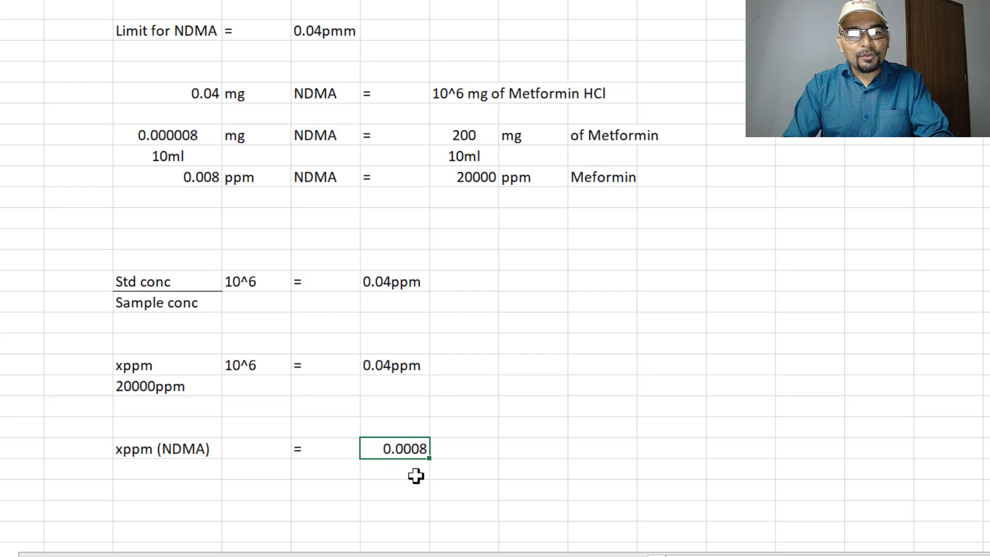
mouse_move(418, 474)
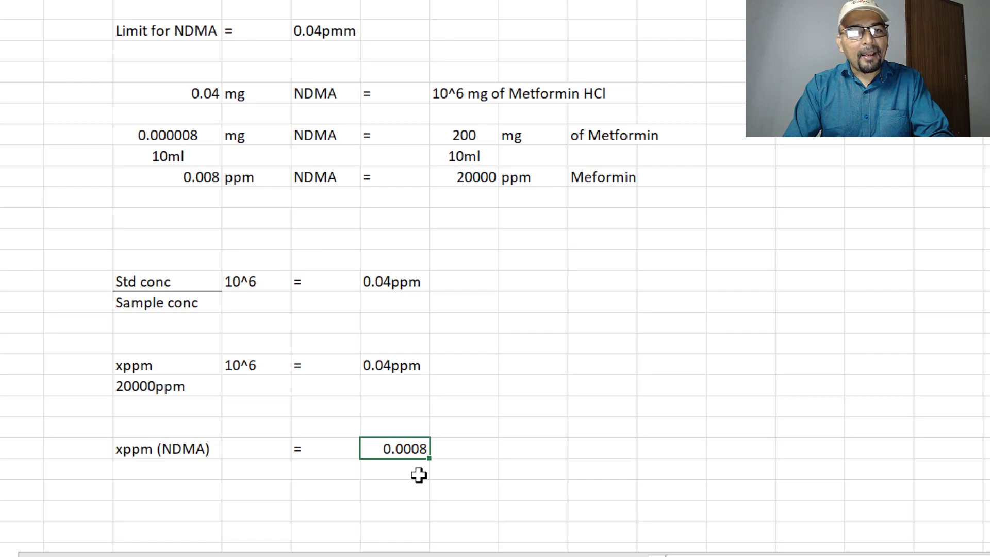
mouse_move(382, 408)
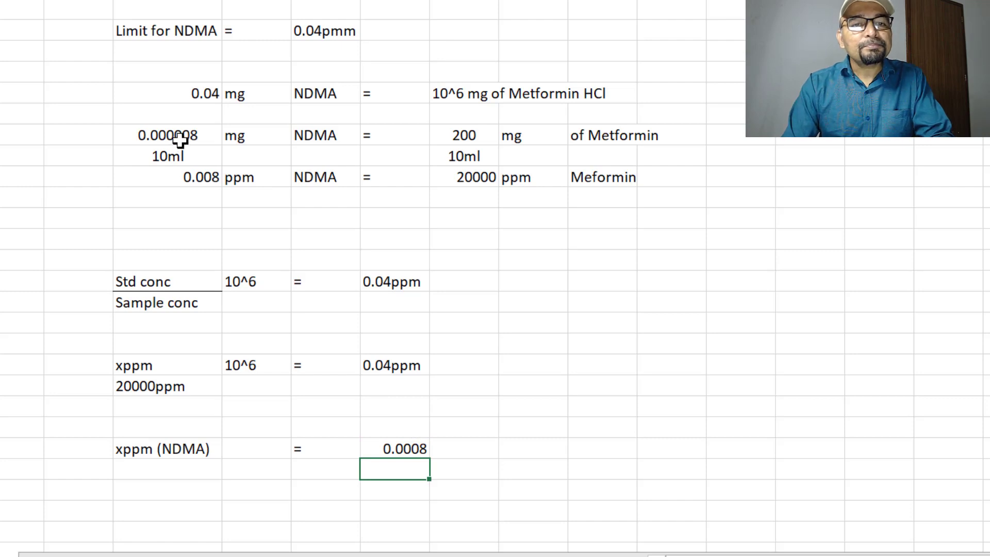
Correct the NDMA ppm figure from 0.008 to 0.0008 ppm to match the xppm result
left_click(167, 136)
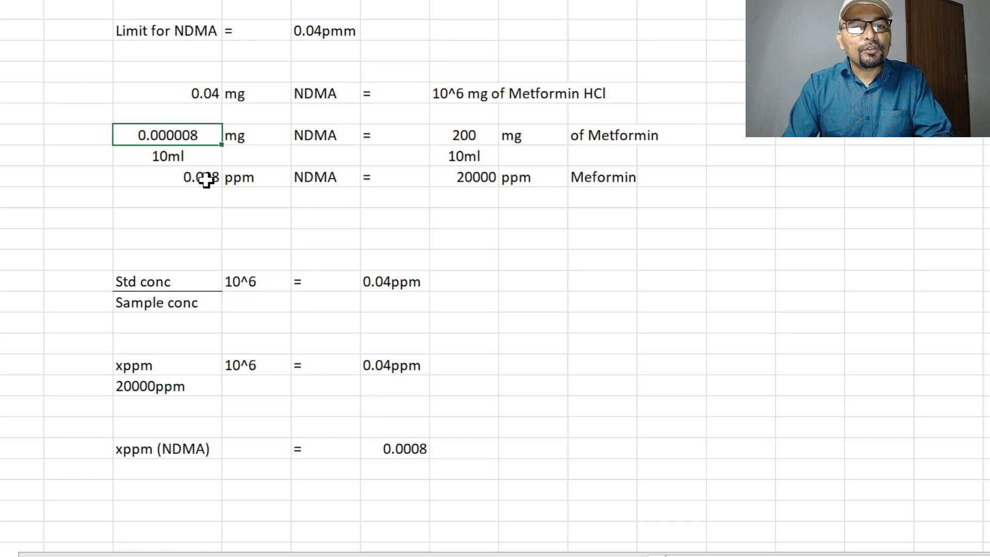
left_click(189, 177)
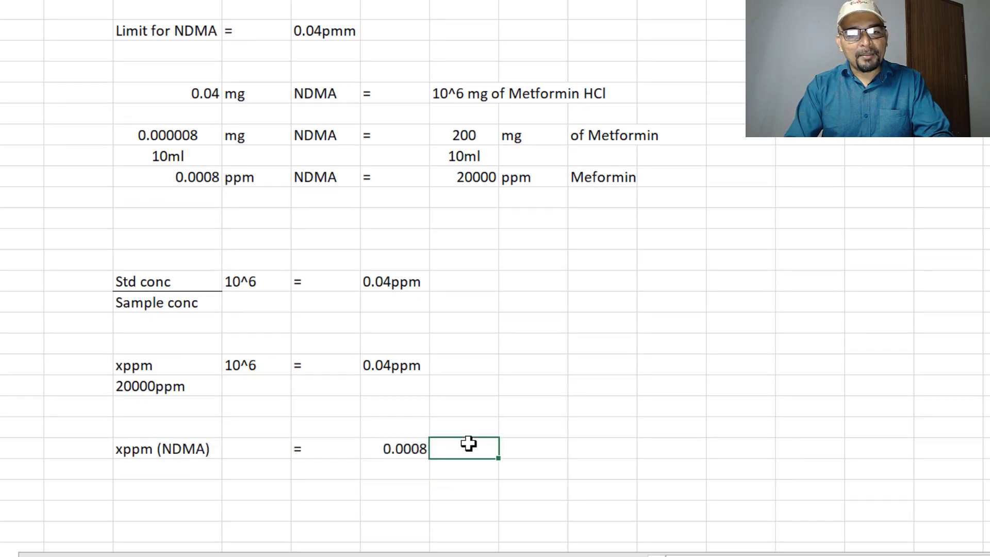
Label 0.0008 as ppm and convert it below to 0.8 ppb with =H25*1000
type("ppm")
left_click(394, 470)
type("=H25")
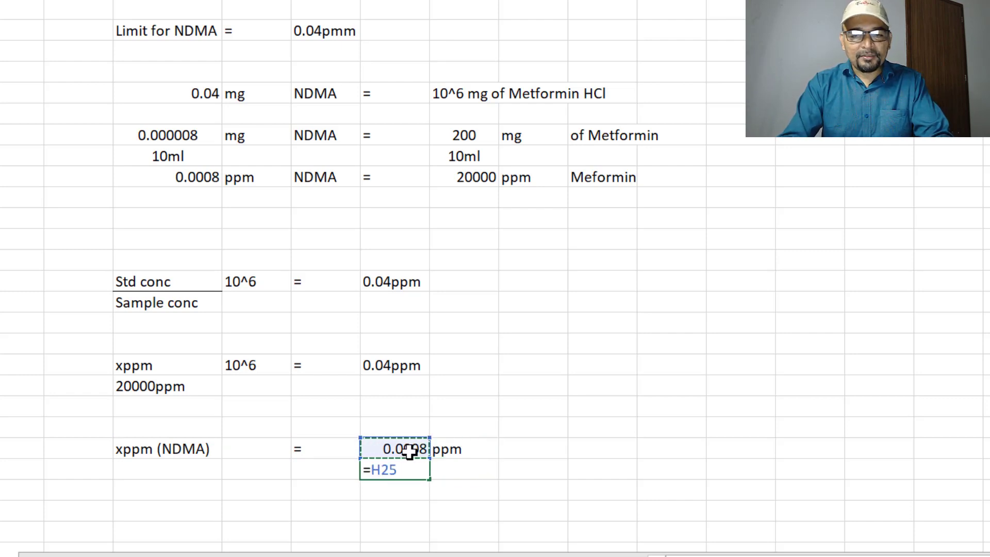
type("*1000")
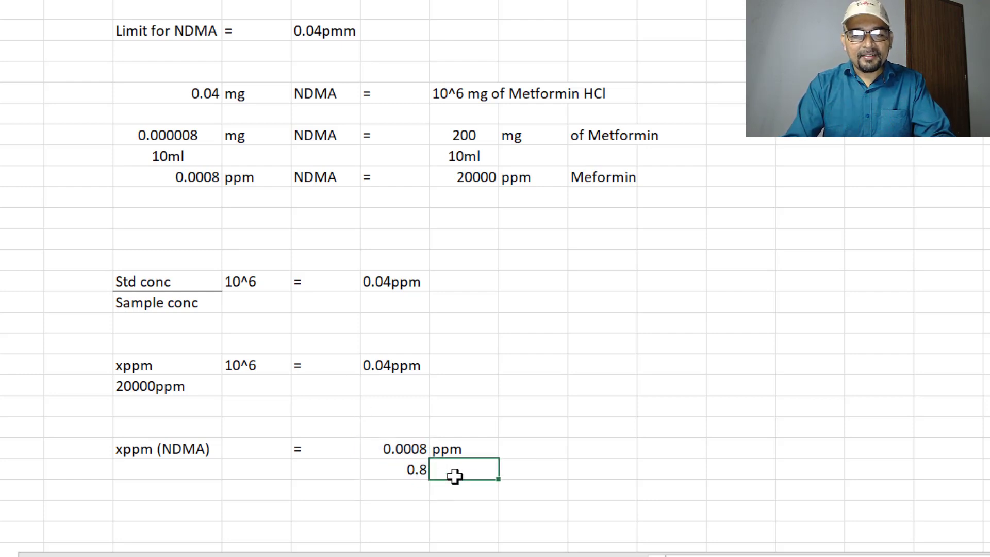
type("ppm")
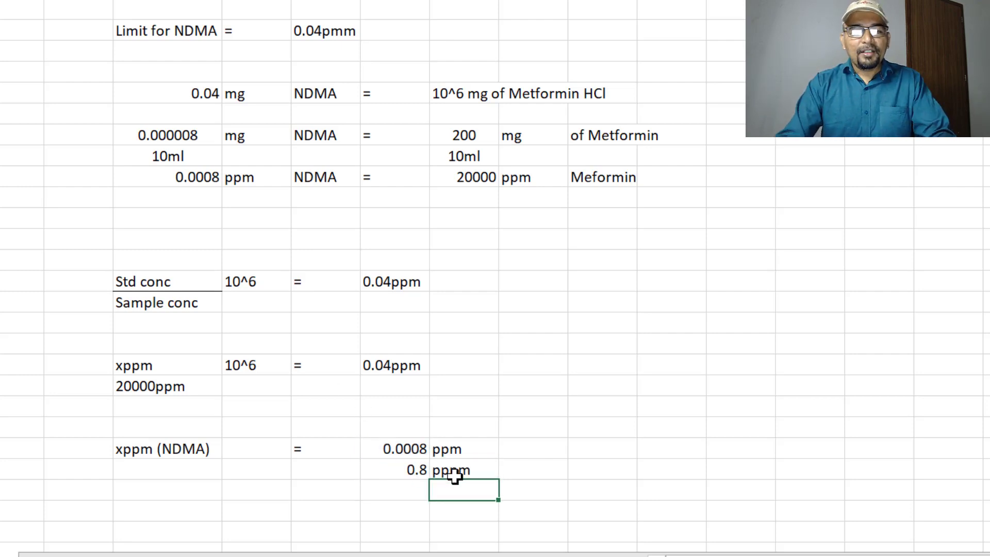
scroll("down", 3)
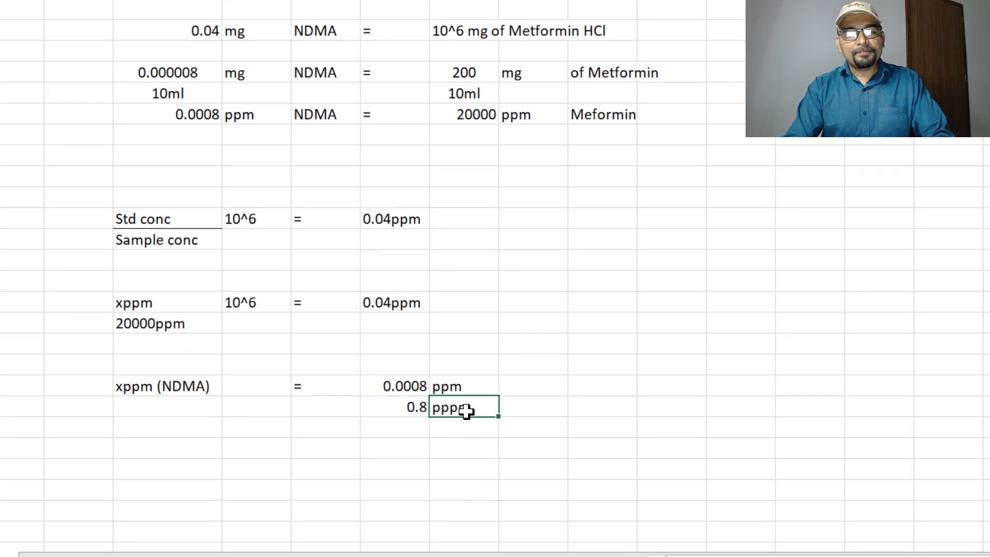
type("ppb")
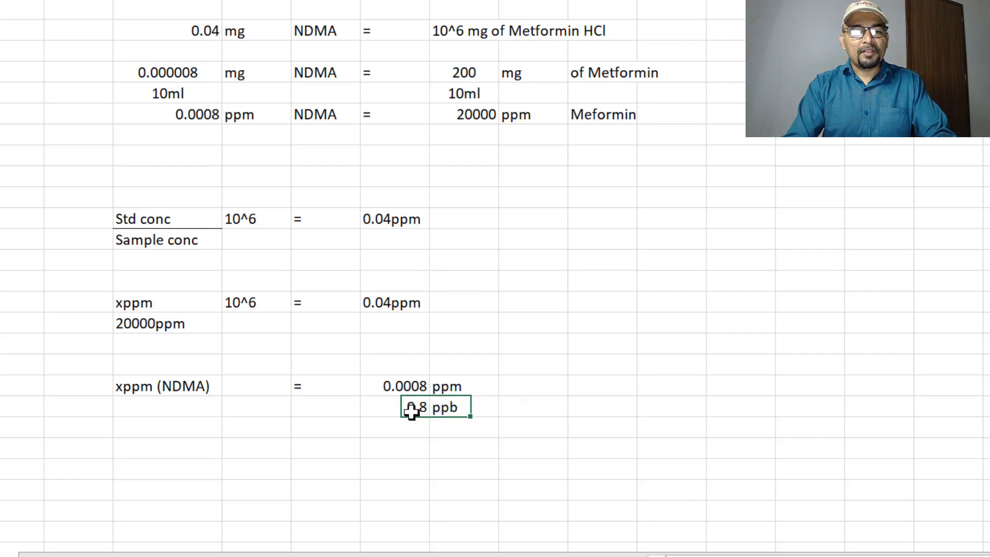
scroll("down", 3)
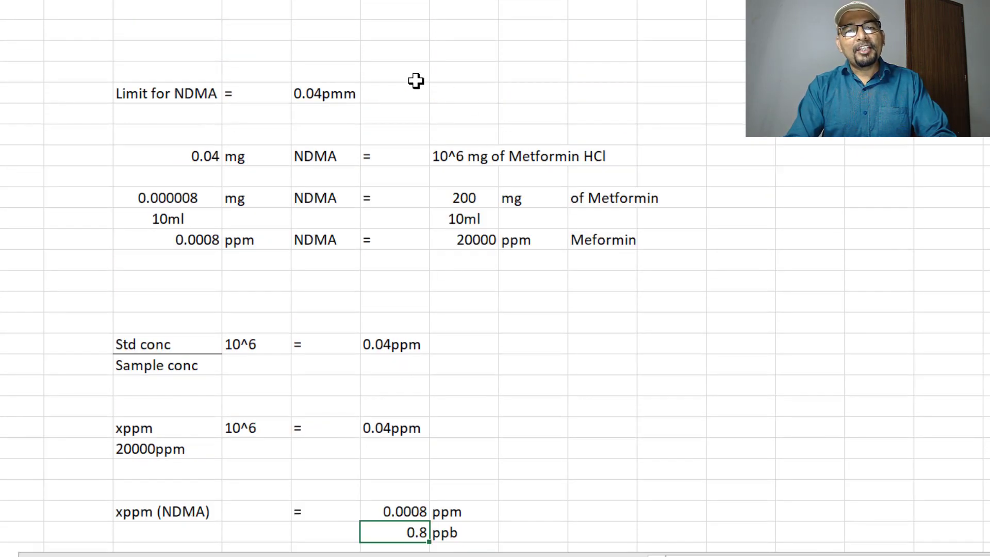
Fix the misspelled limit so it reads 0.04ppm
left_click(325, 94)
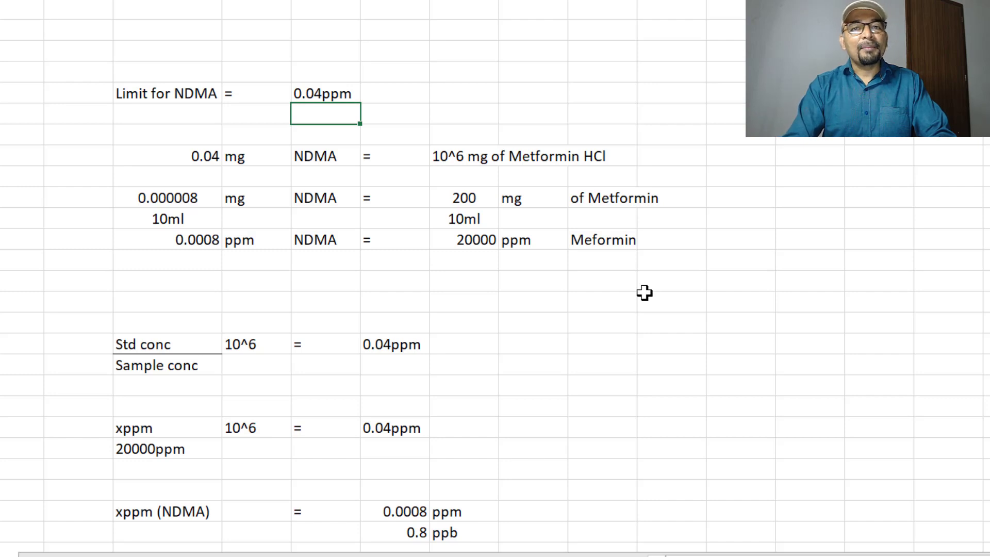
scroll("down", 3)
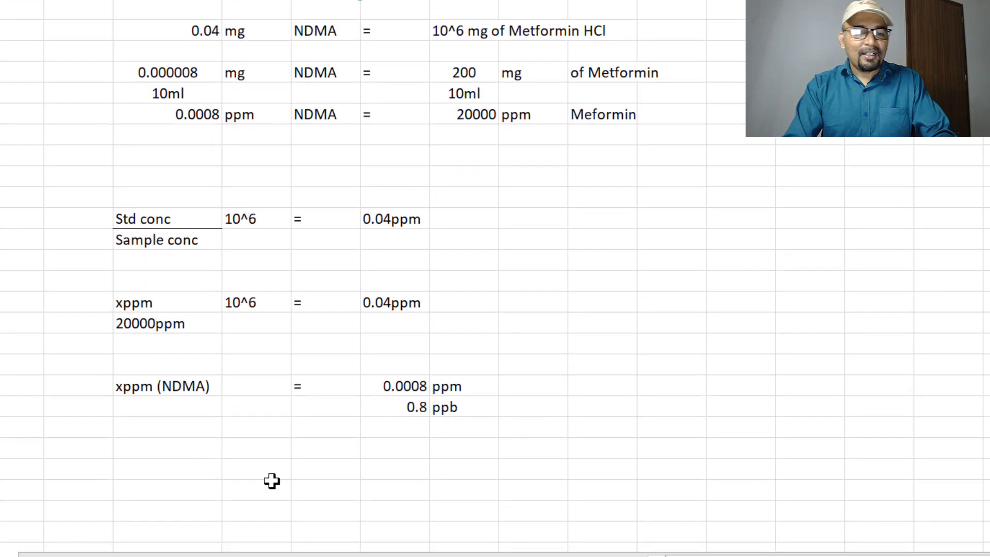
Start the dilution table with 8/100, 1/100, 1/100 and a ratio-product formula giving 0.008
left_click(167, 470)
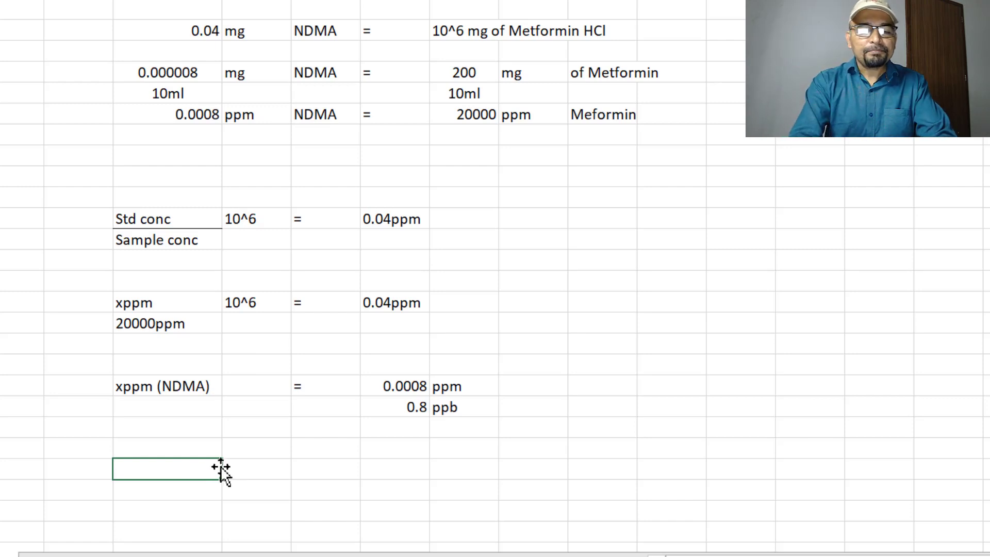
type("8mg")
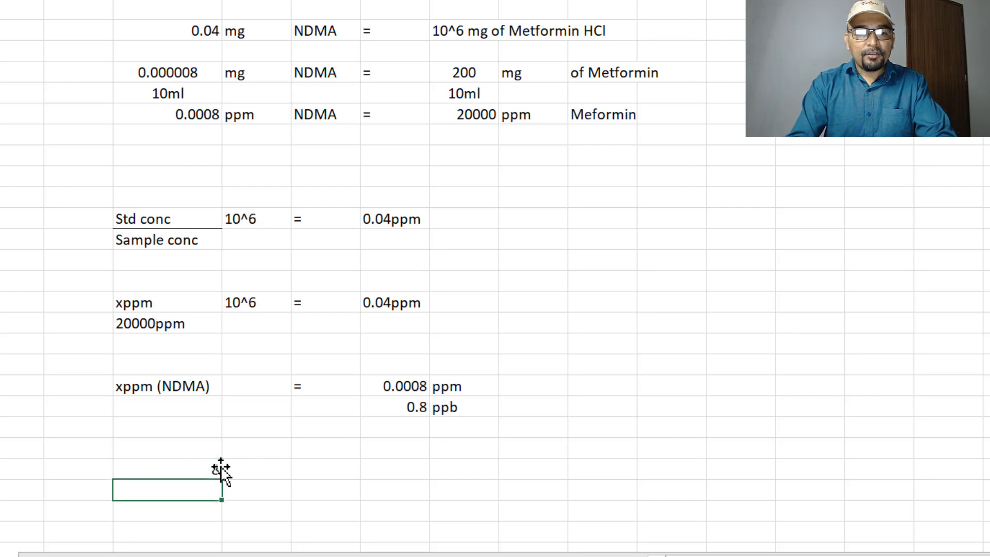
type("100")
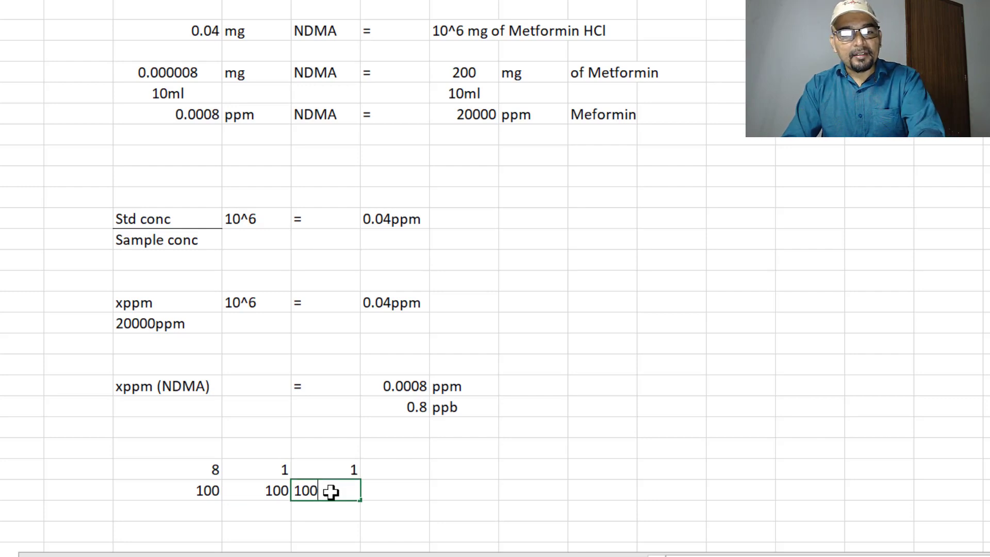
mouse_move(483, 465)
type("=E29")
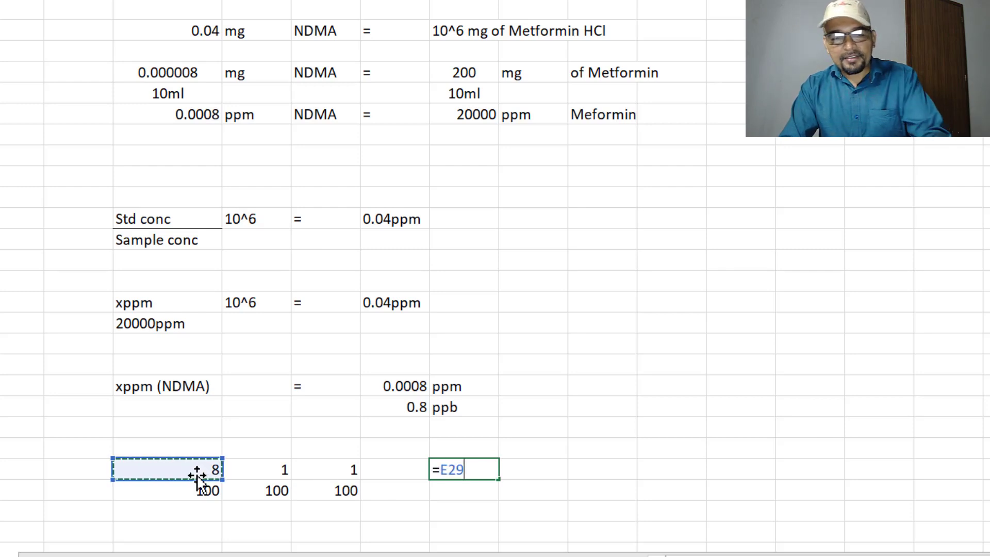
type("/E30*")
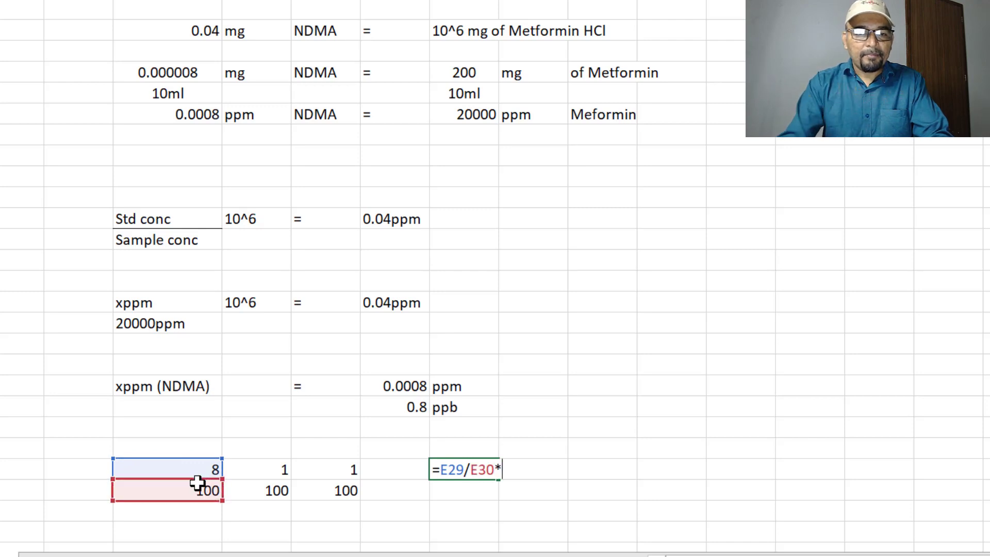
type("F29?")
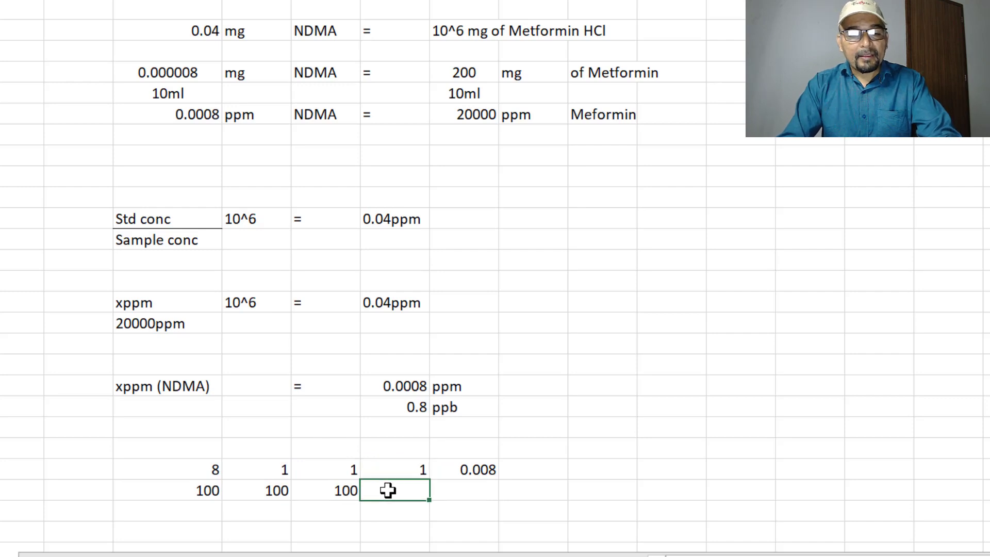
Add 10/100 and revise the =E29/E30*... product formula so the result reads 0.8
type("10")
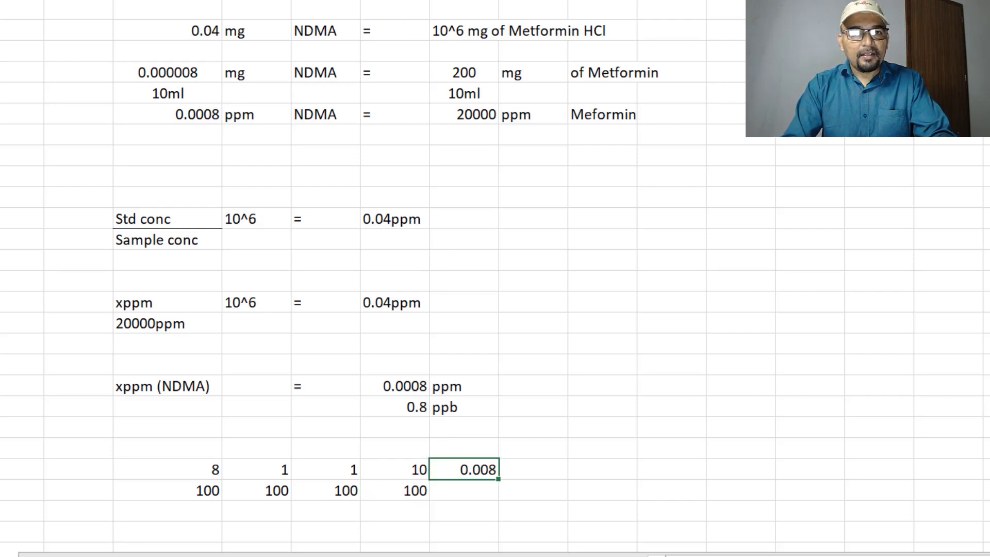
type("=E29/E30*")
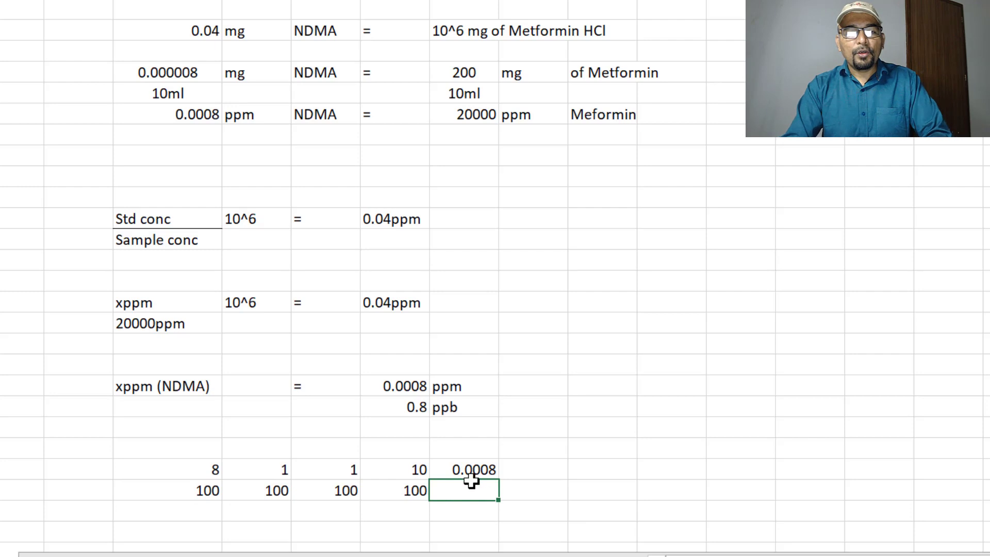
left_click(505, 469)
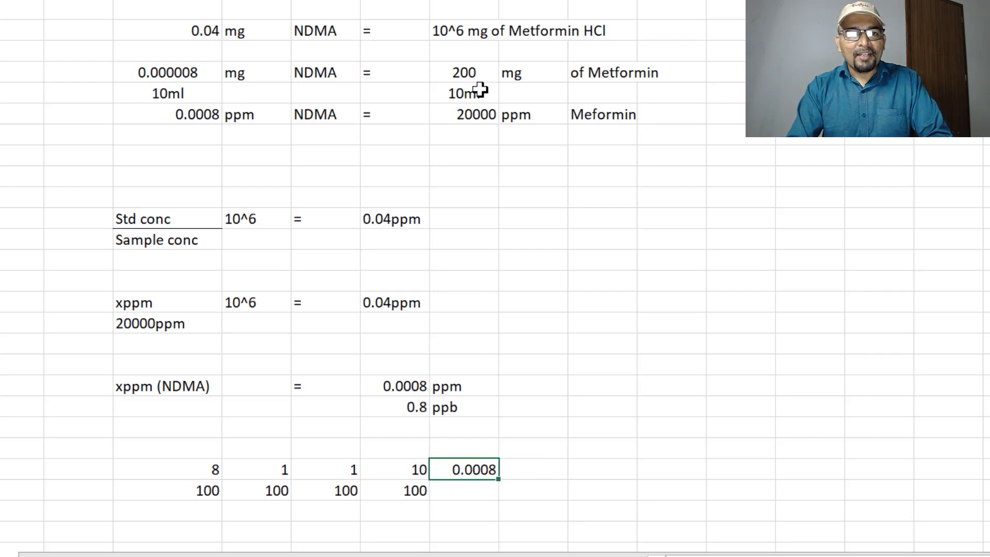
type("=E29/E30*")
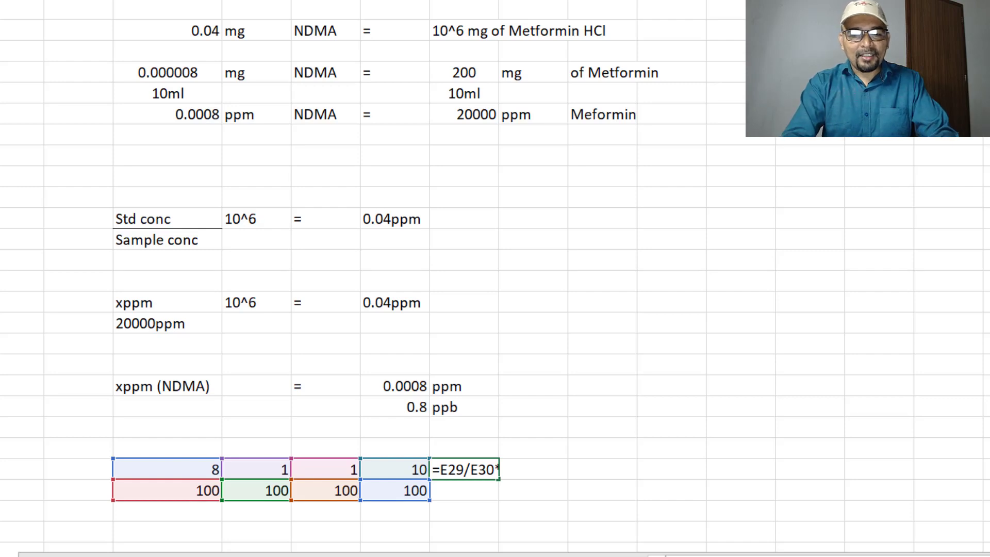
key("Enter")
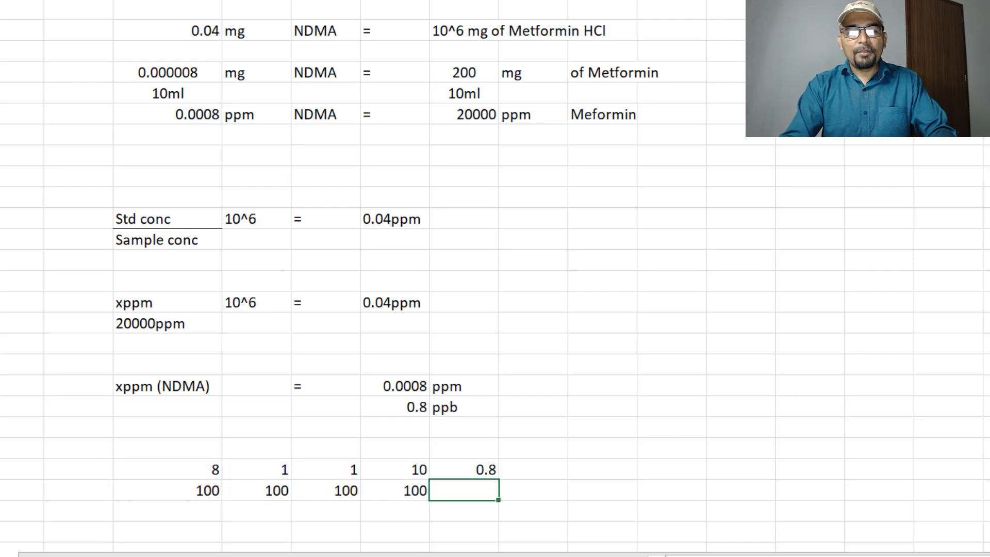
Select the dilution table to apply All Borders and centred values
left_click_drag(167, 469, 346, 490)
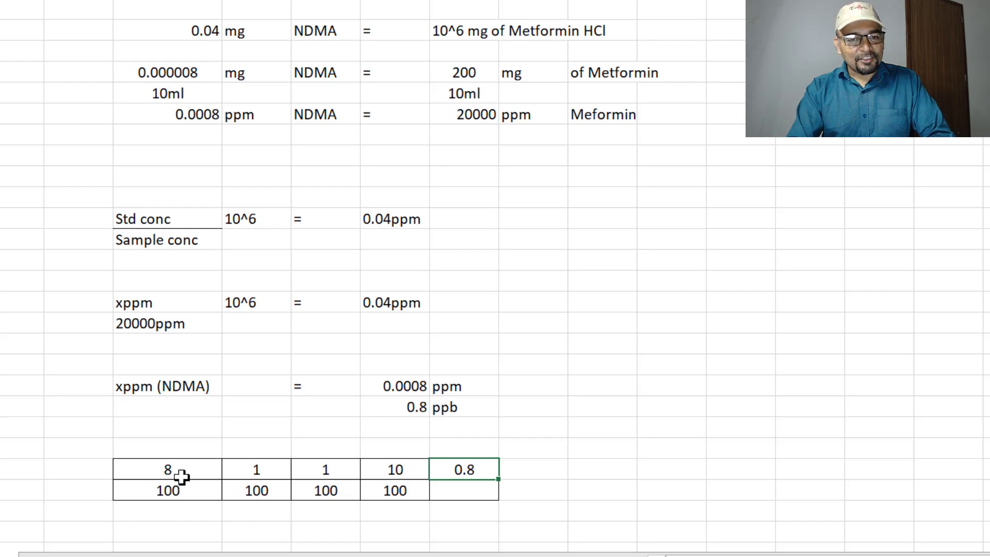
left_click_drag(167, 469, 464, 489)
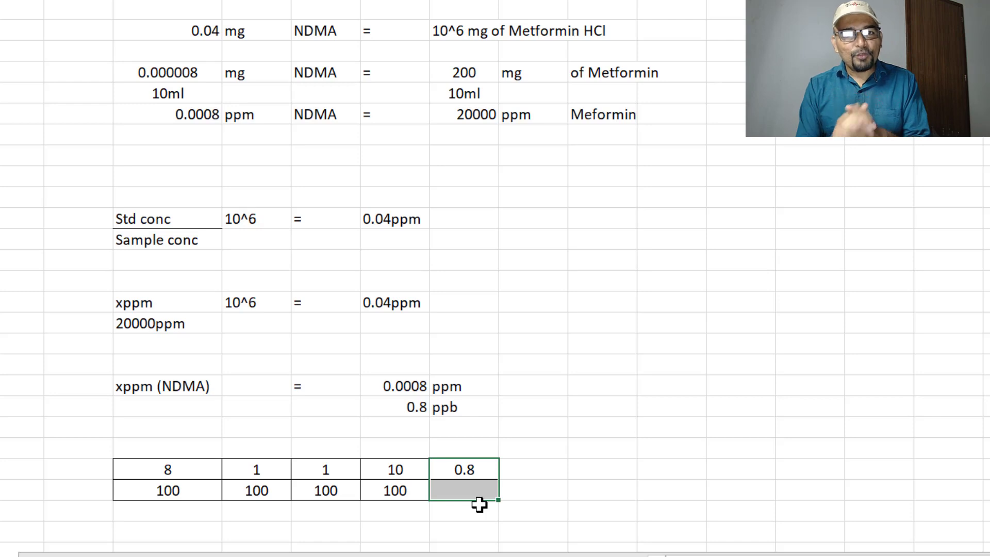
mouse_move(491, 141)
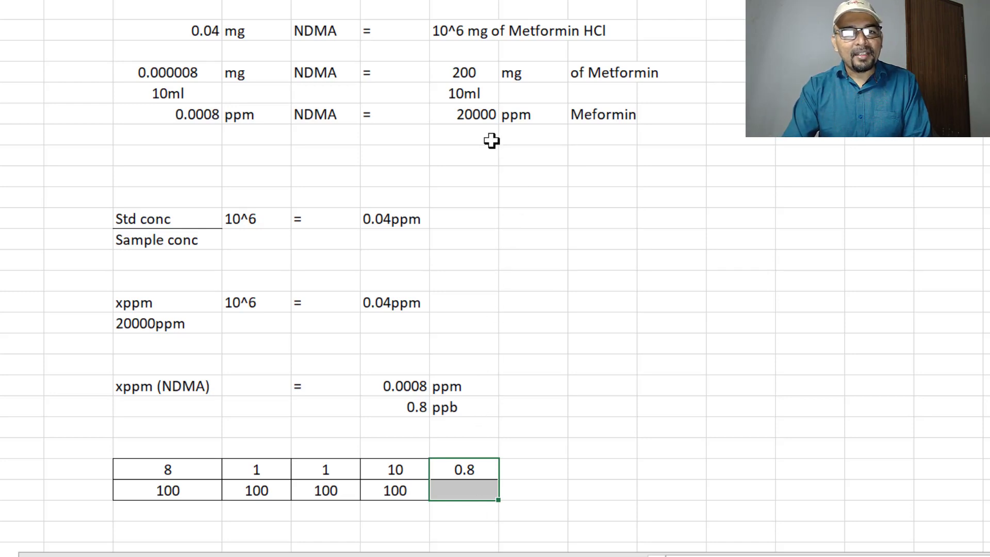
left_click(463, 115)
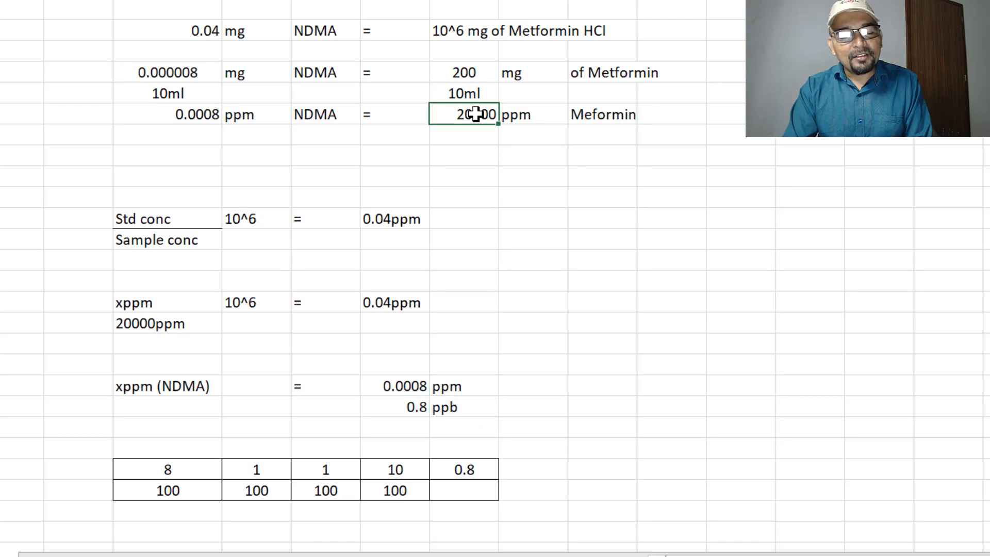